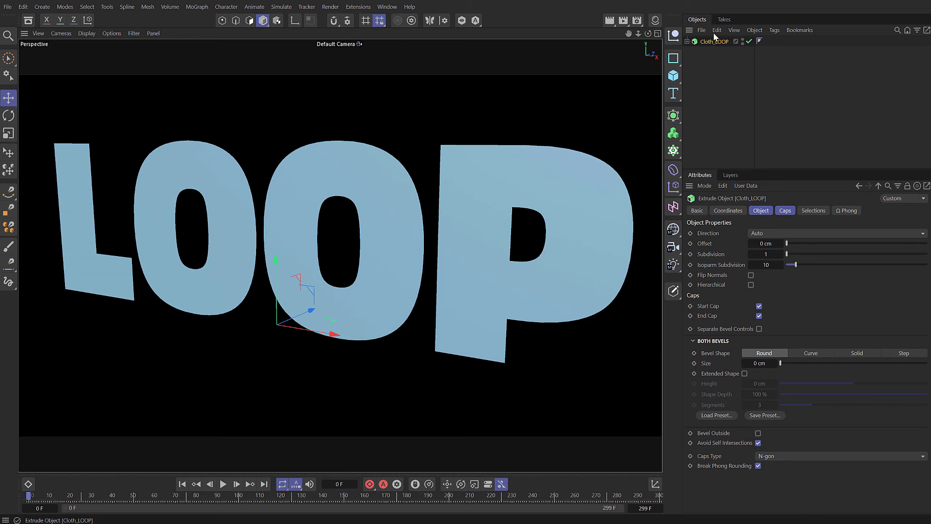
Step: Set the Extrude caps of the LOOP text to Delaunay triangulation and reveal its settings
left_click(690, 41)
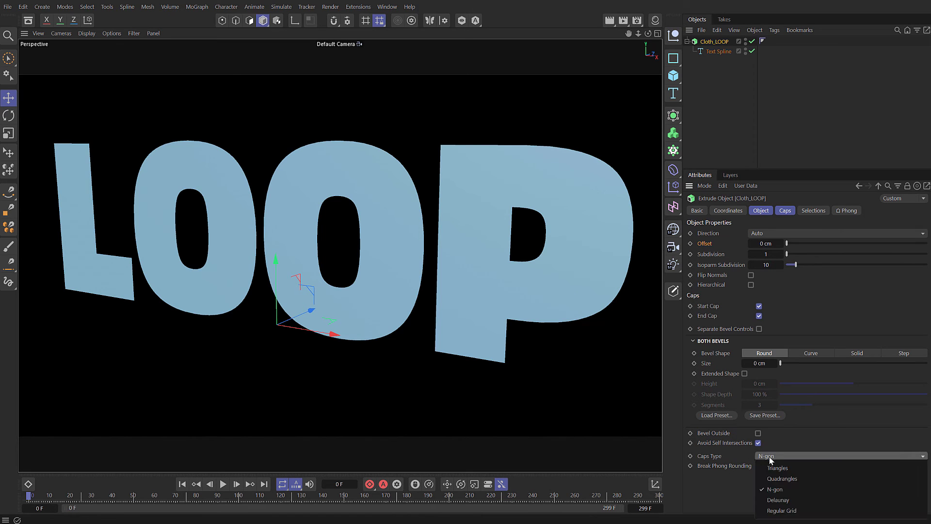
left_click(778, 500)
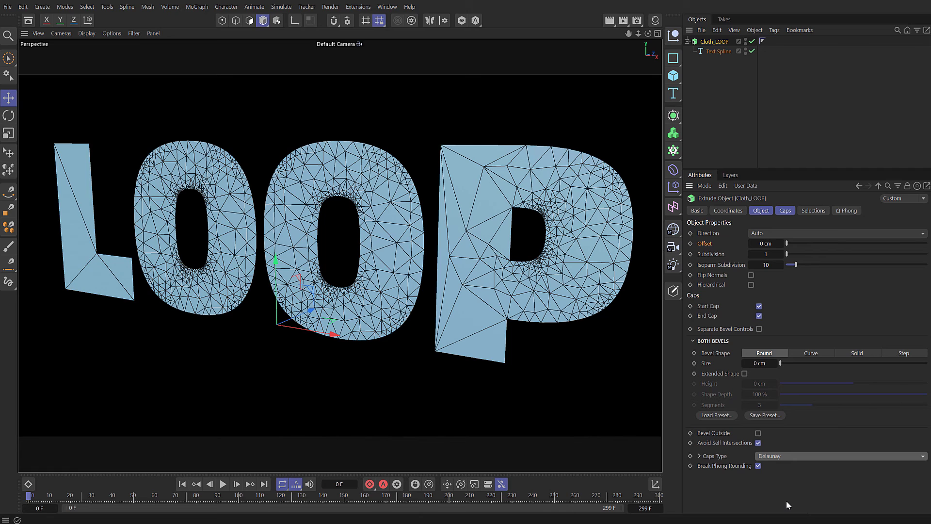
left_click(690, 456)
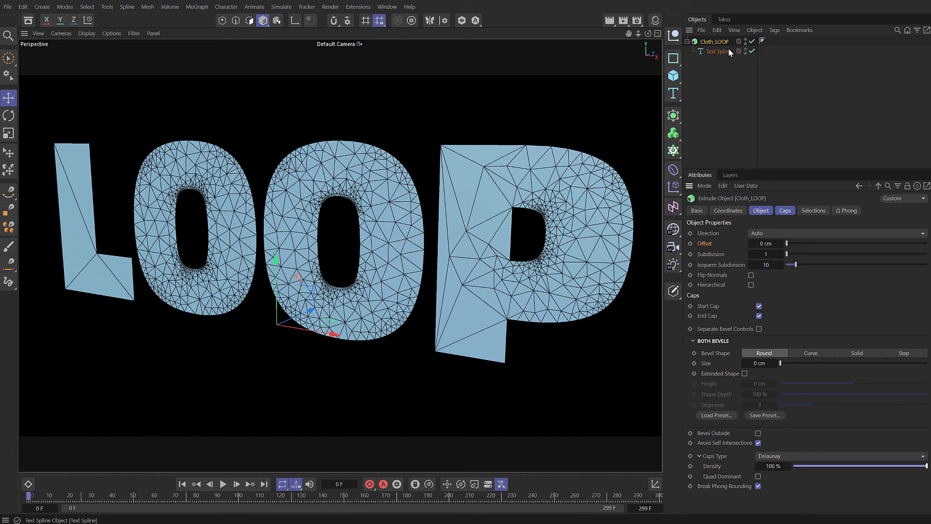
Step: Set the Text Spline's intermediate points to Subdivided with a 2 cm maximum length
left_click(718, 51)
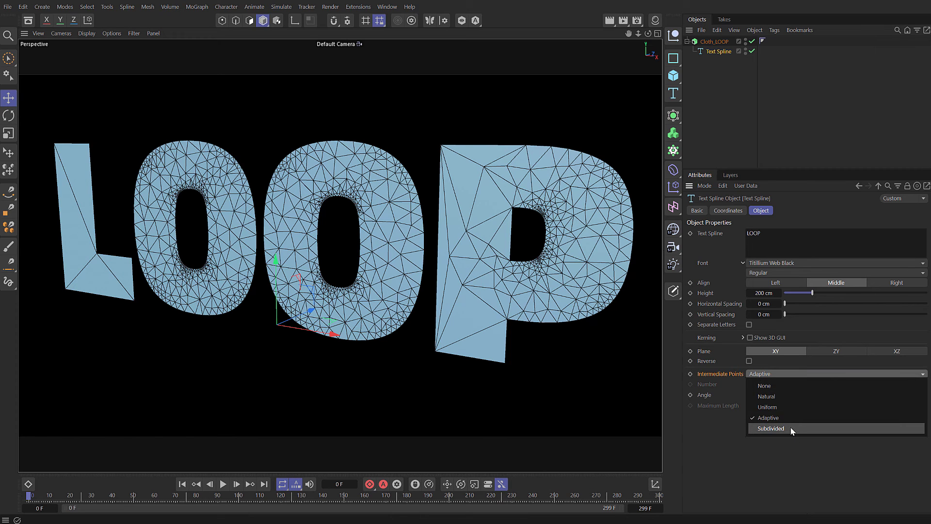
left_click(772, 428)
type("2")
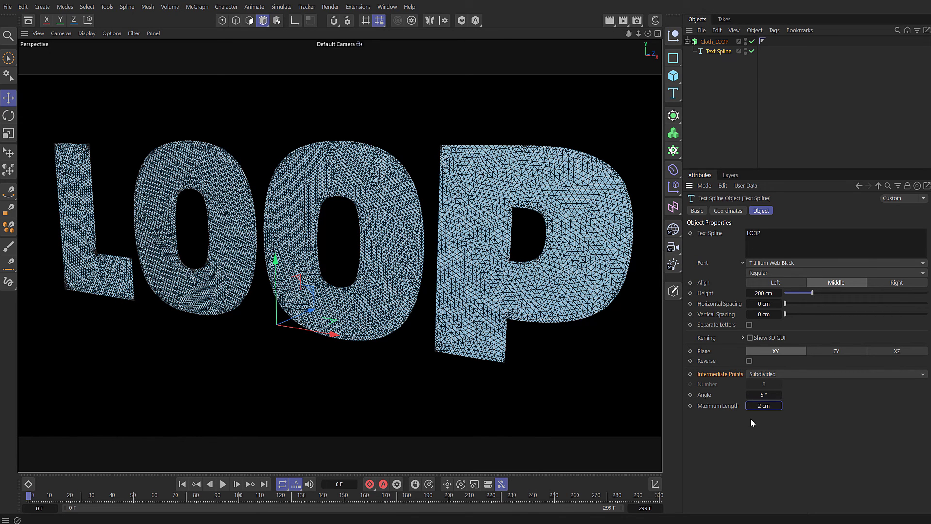
Step: Add a Cloth simulation tag to Cloth_LOOP, set project gravity to 0 cm and preview playback
right_click(713, 41)
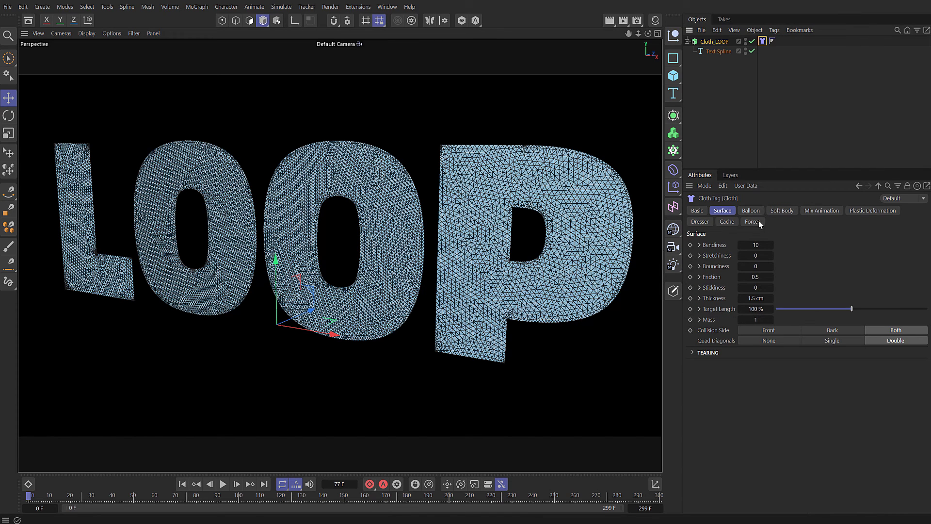
left_click(223, 483)
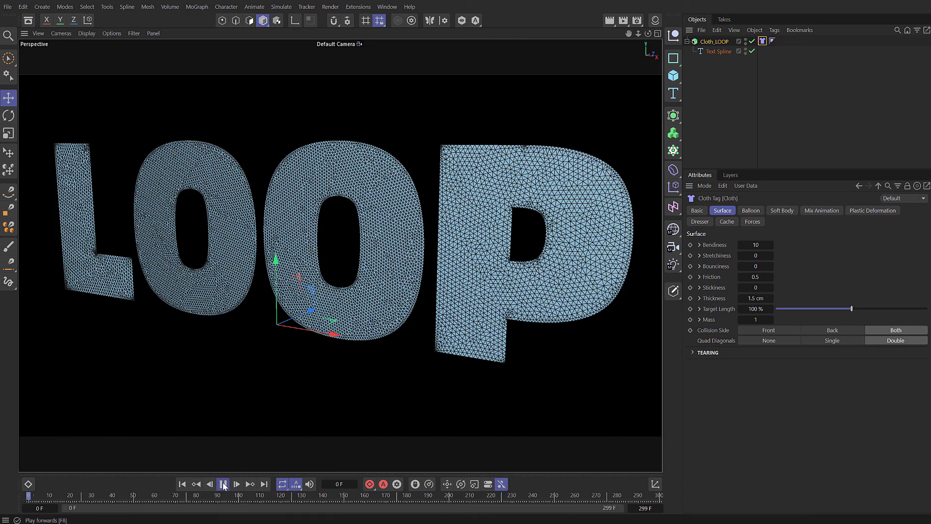
left_click(224, 483)
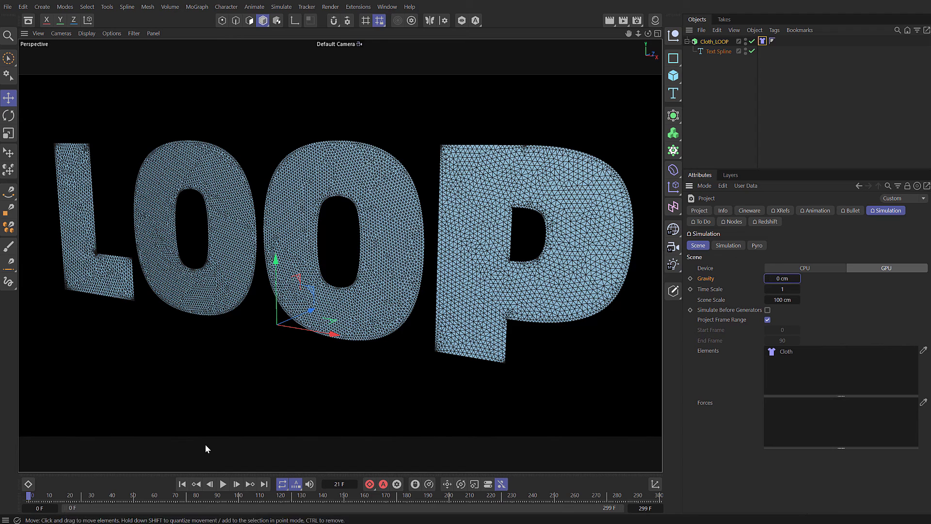
left_click(223, 484)
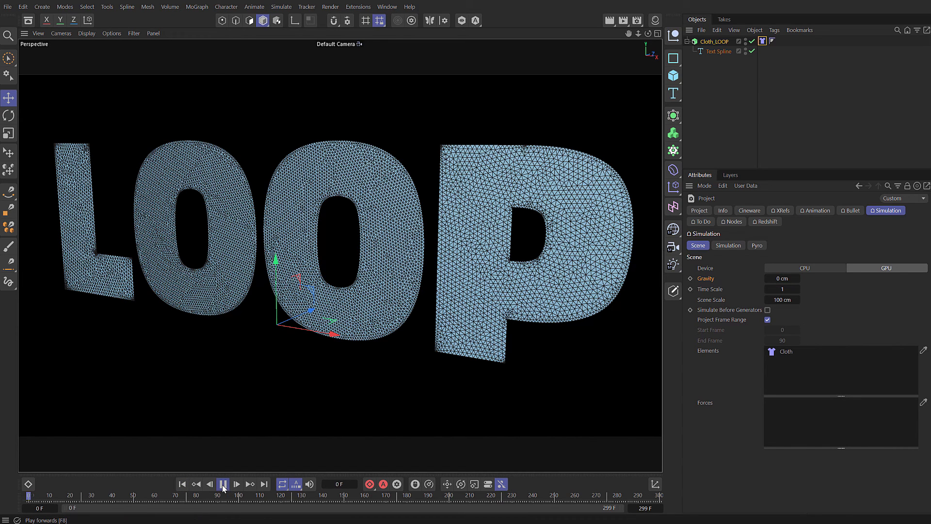
left_click(223, 484)
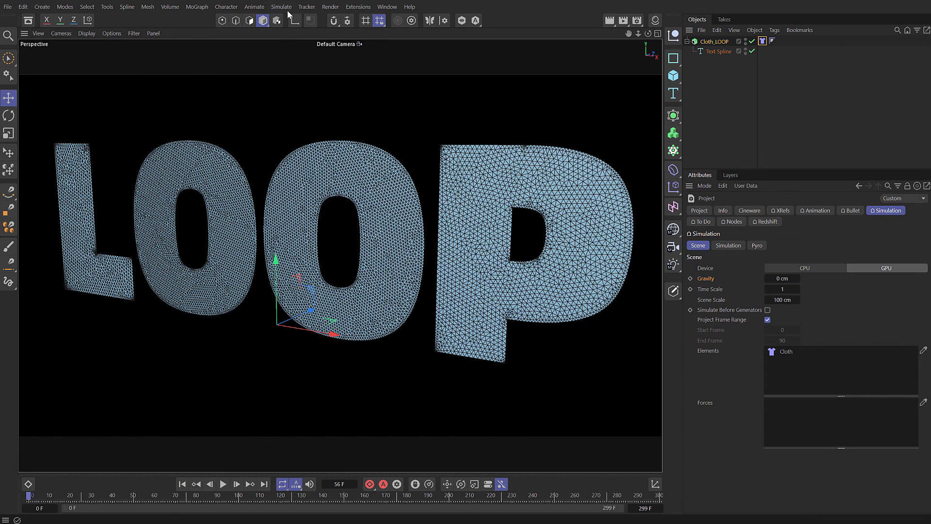
Step: Add a Turbulence force with strength 20 cm, scale 75%, frequency 50% and preview the crumpling
left_click(280, 7)
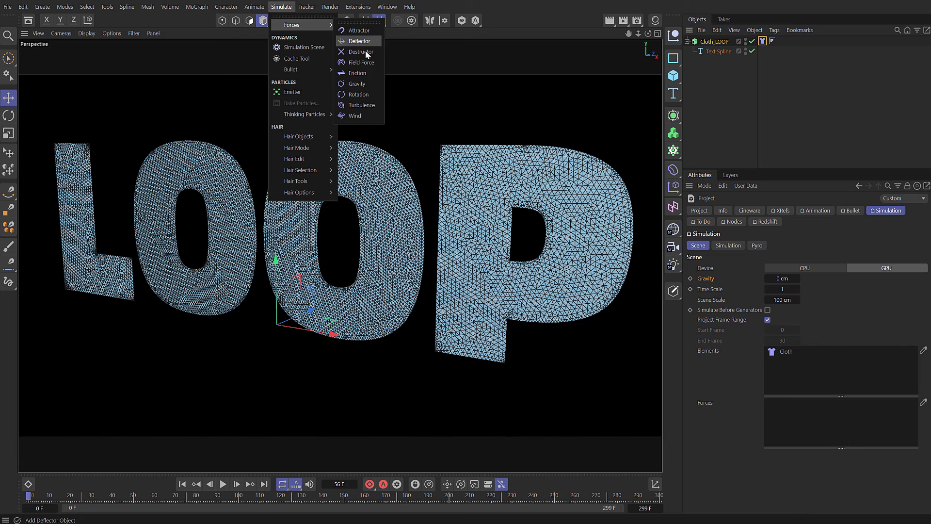
left_click(361, 104)
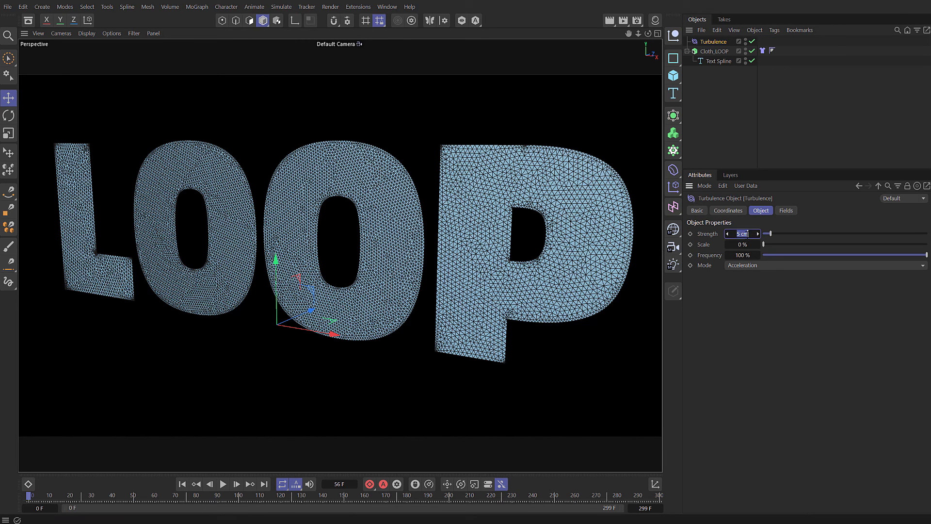
type("20")
left_click(748, 244)
type("75")
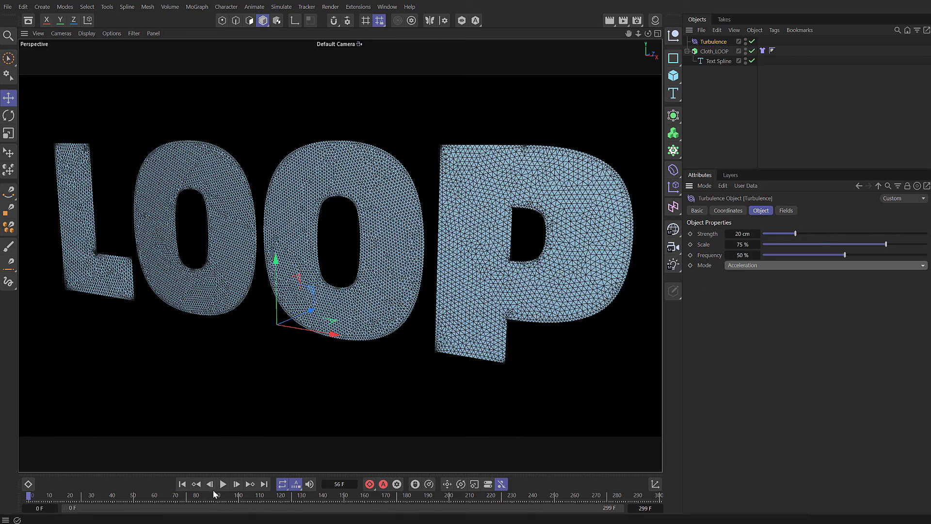
left_click(223, 484)
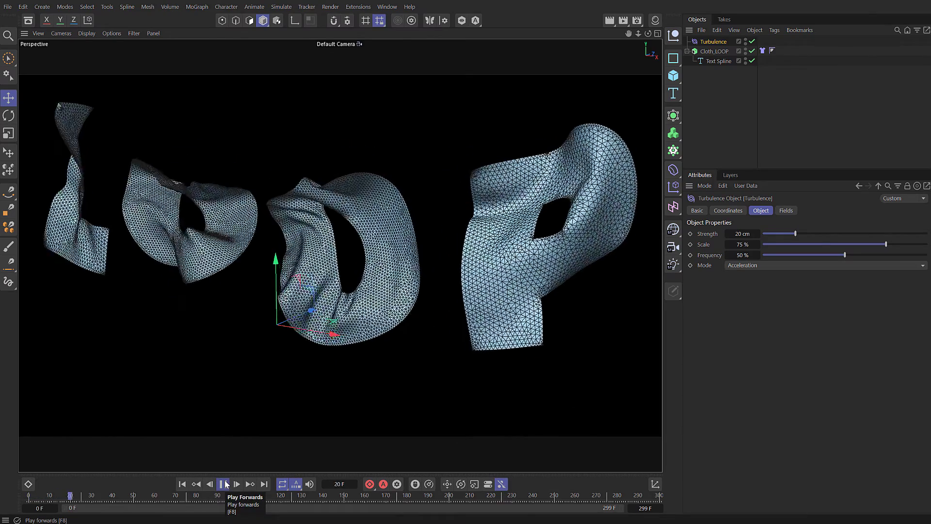
left_click(224, 484)
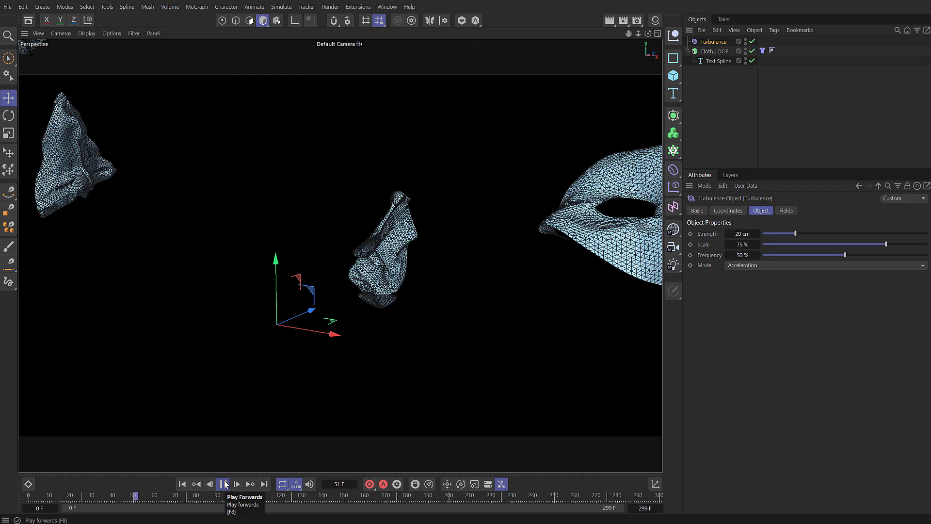
left_click(224, 483)
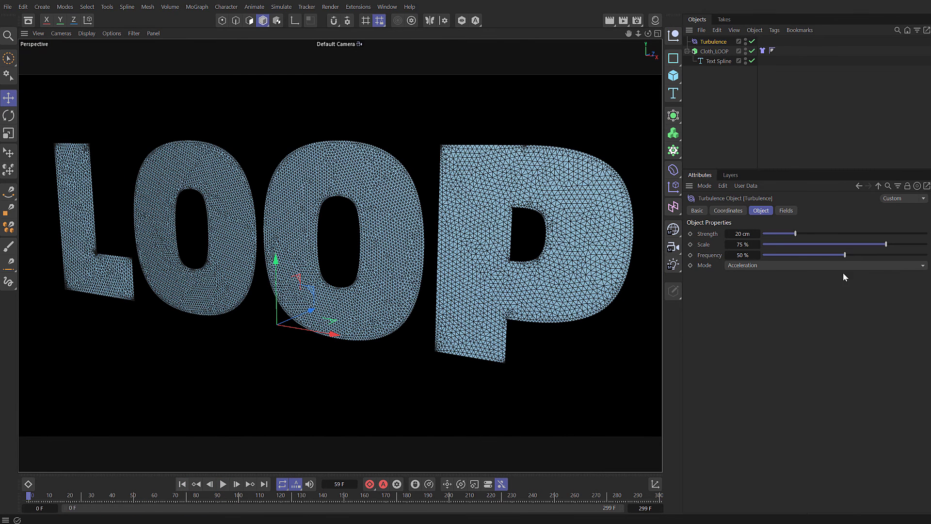
mouse_move(764, 51)
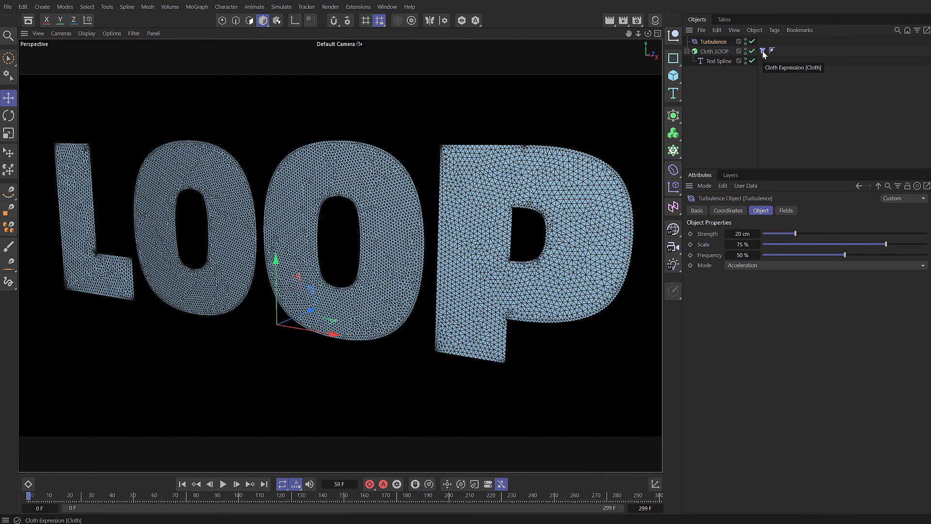
Step: Enable the cloth tag's Mix Animation With Pins at 8% influence
left_click(762, 51)
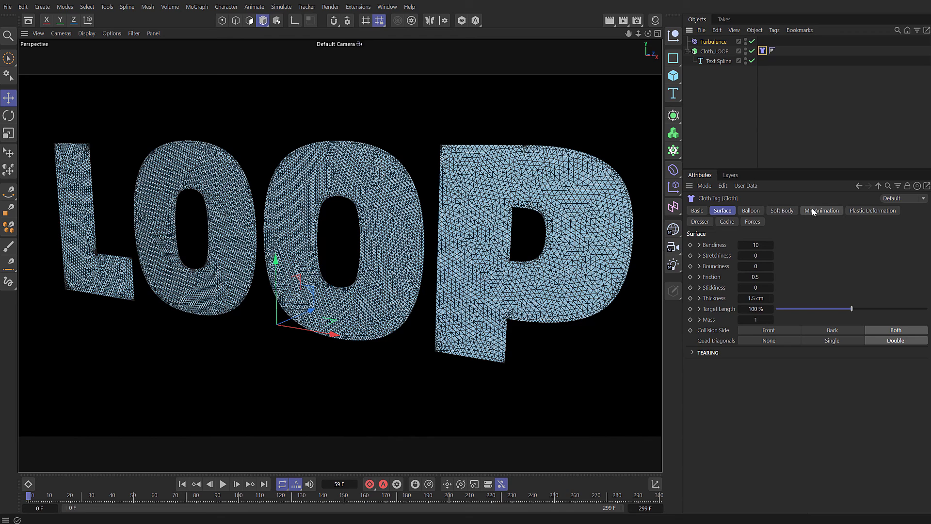
left_click(822, 211)
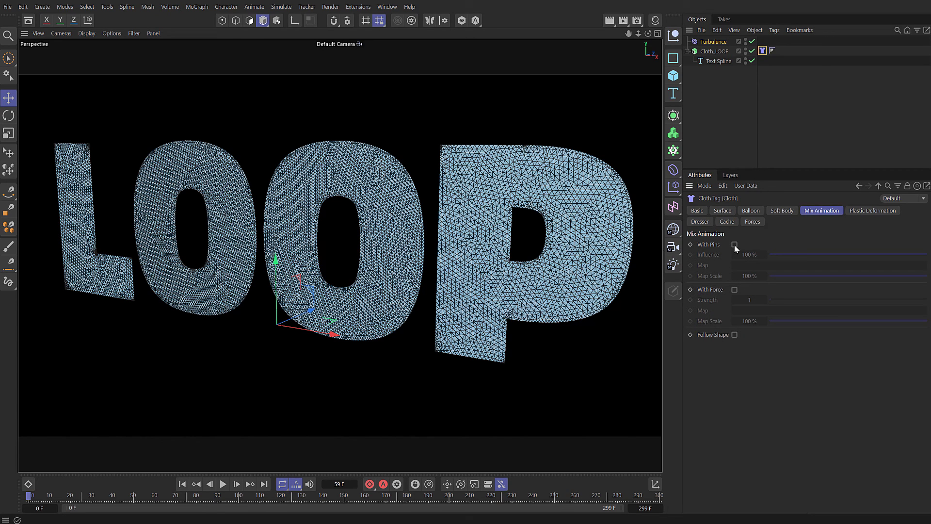
left_click(735, 244)
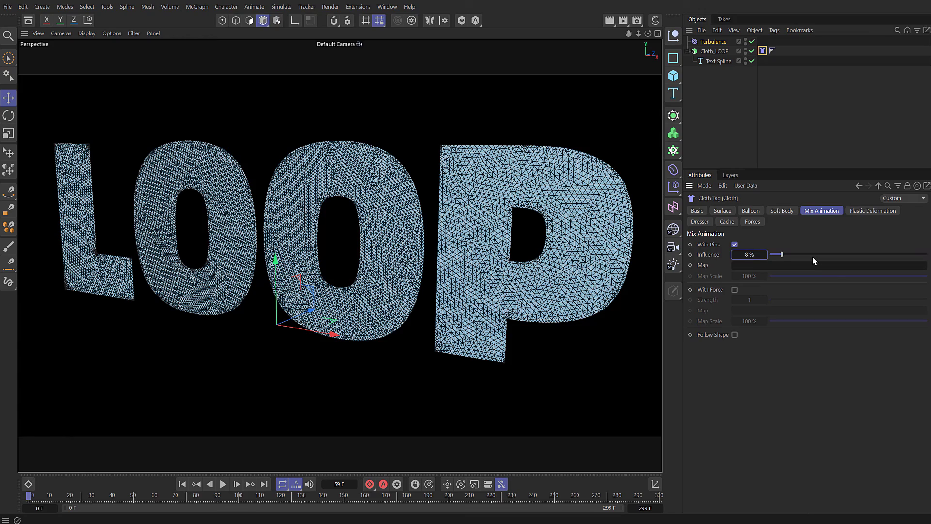
Step: Preview the pinned cloth simulation, then return to the flat state at frame 0
left_click(224, 484)
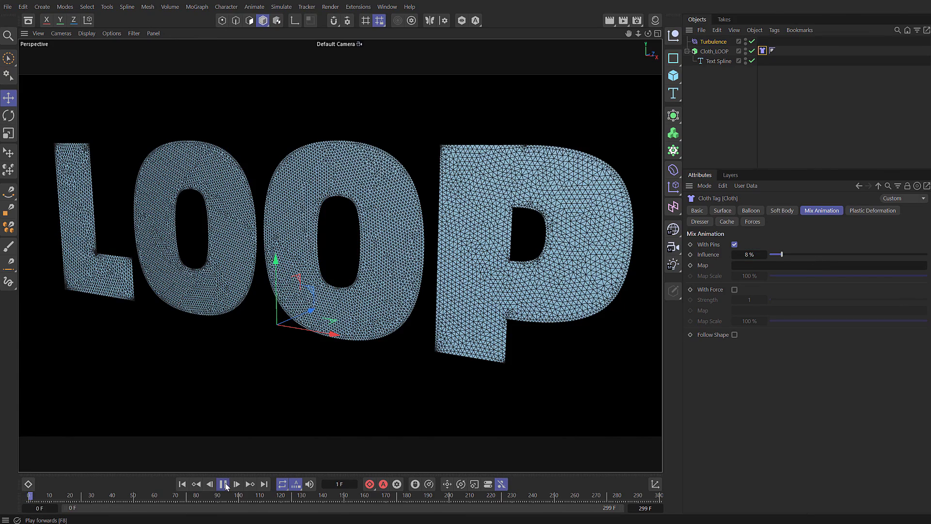
left_click(224, 484)
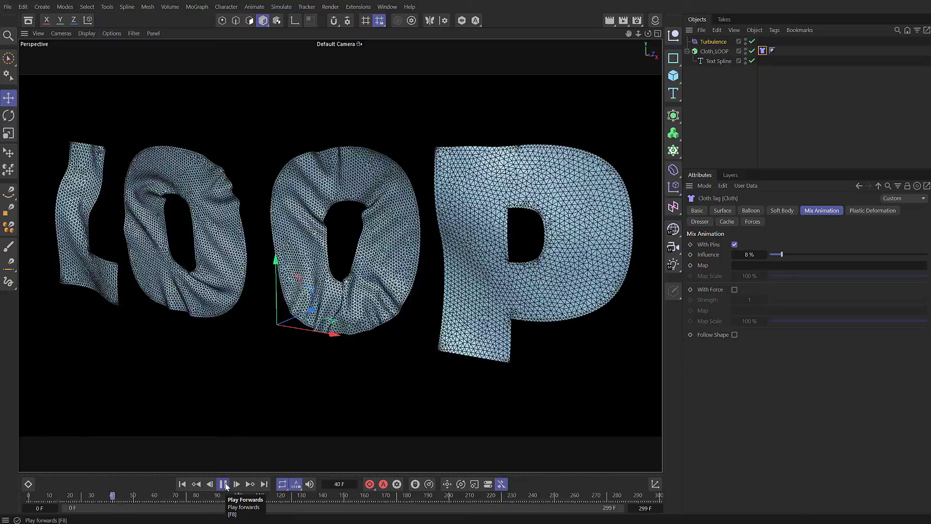
left_click(225, 485)
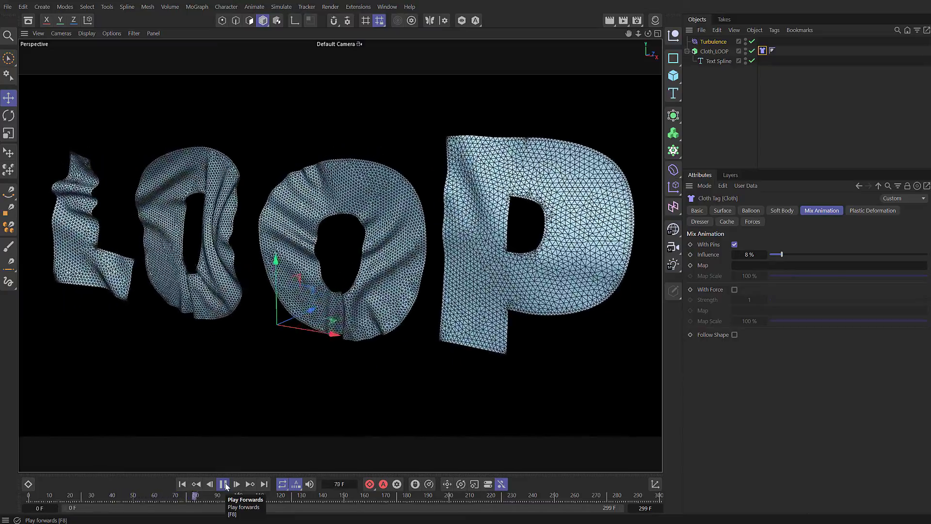
left_click(223, 484)
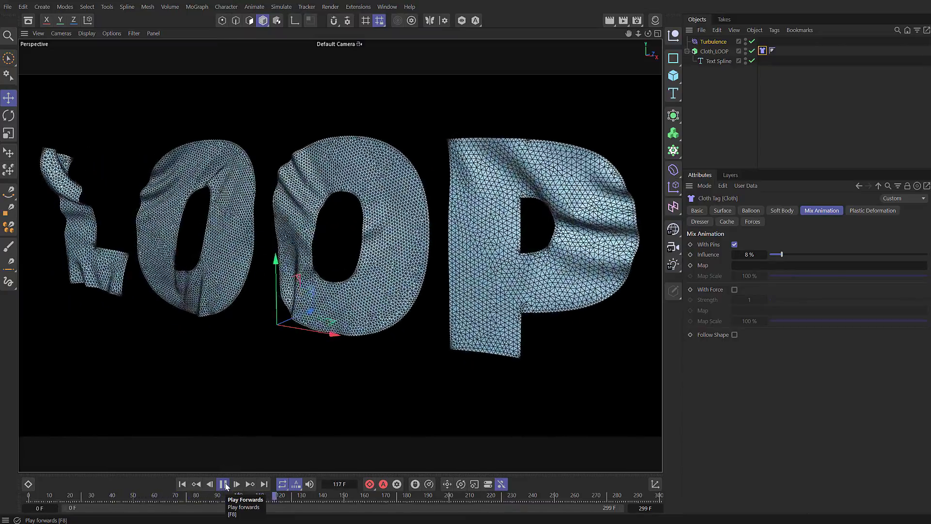
left_click(224, 483)
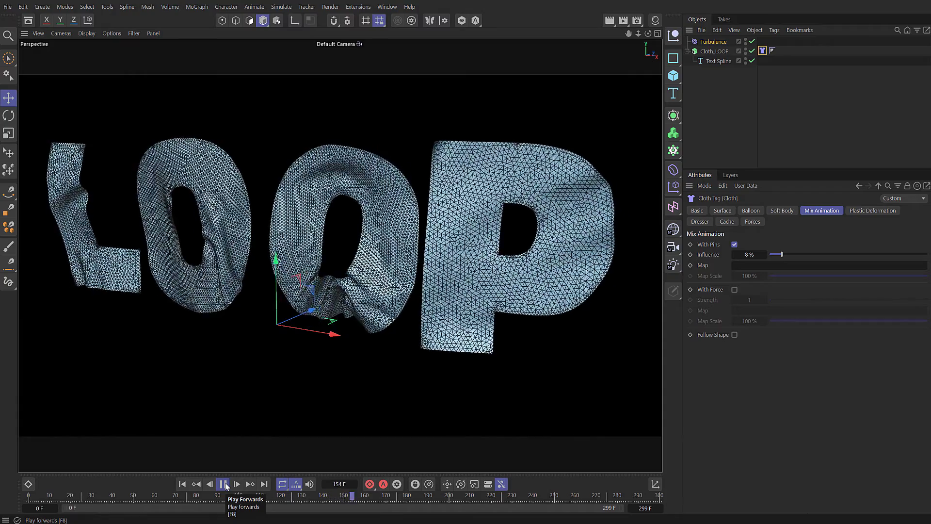
left_click(224, 484)
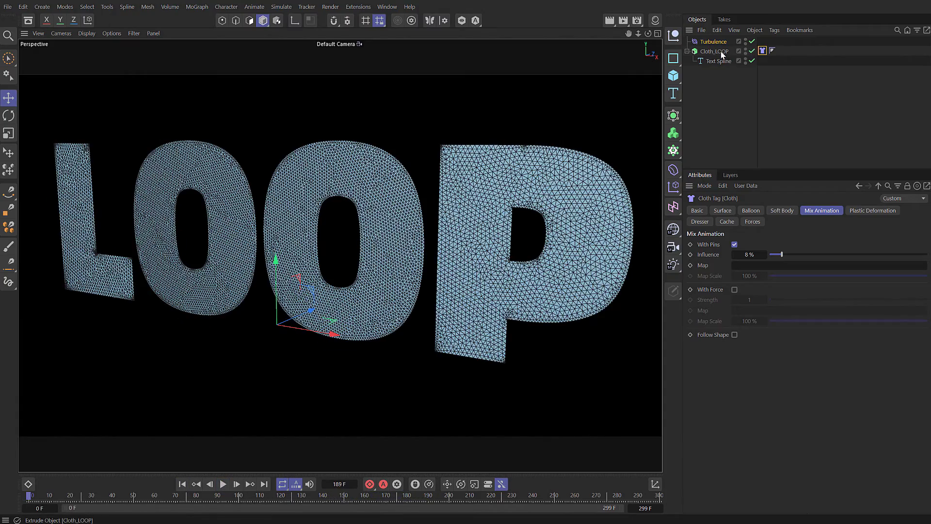
Step: Export Cloth_LOOP as Alembic for frames 0–299, saved as Cloth_LOOP.abc
left_click(700, 30)
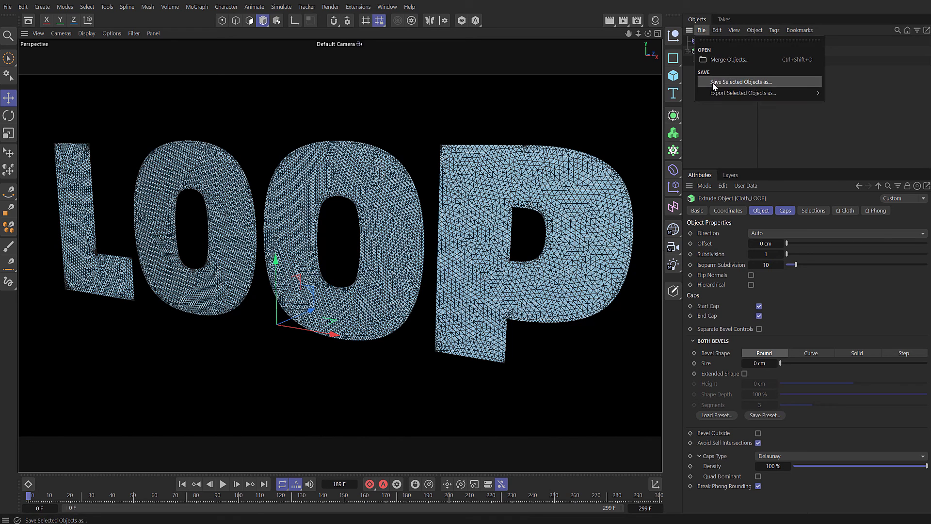
left_click(739, 81)
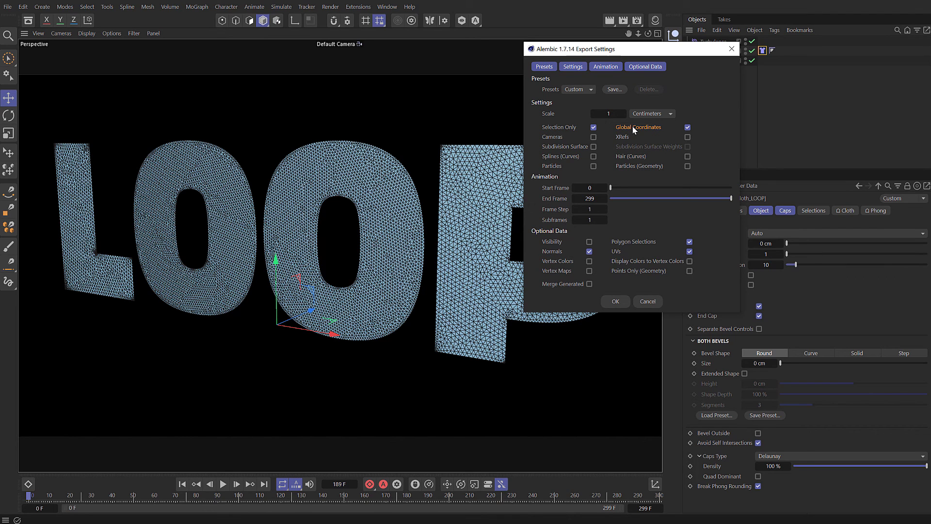
mouse_move(588, 188)
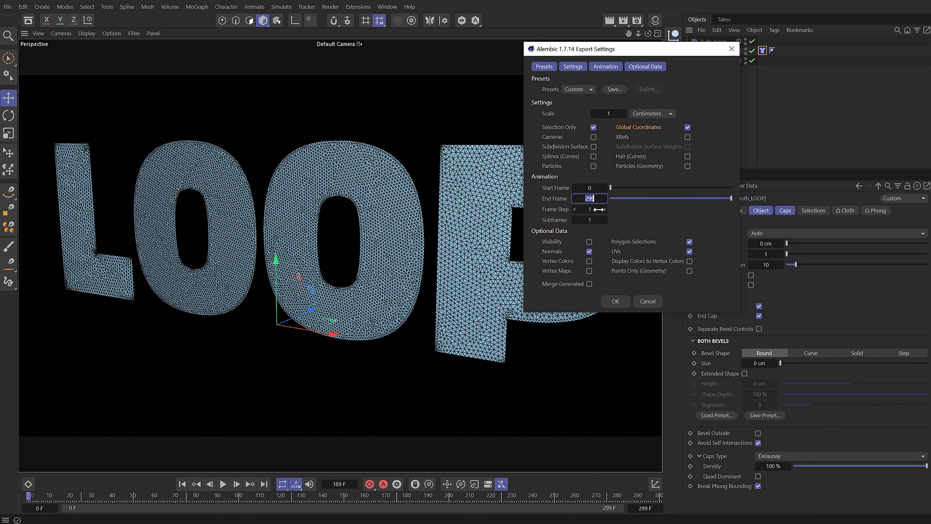
mouse_move(609, 247)
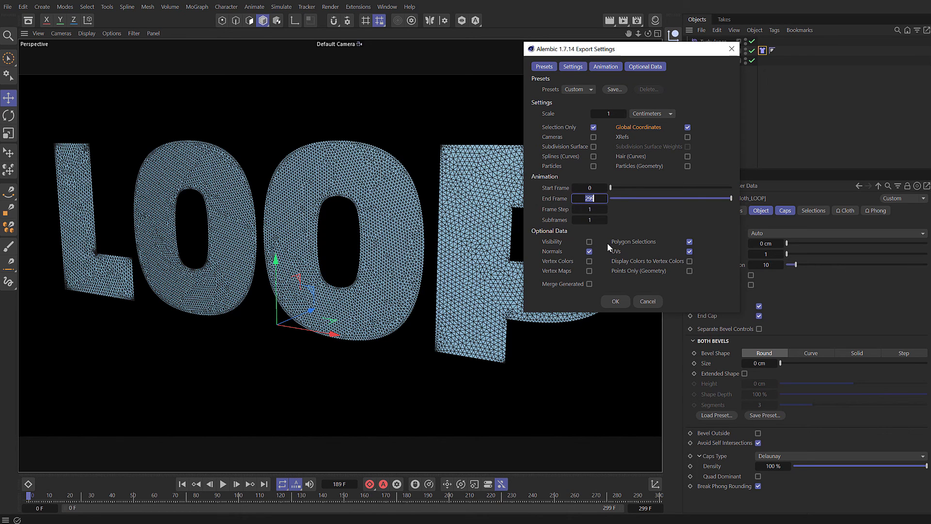
mouse_move(699, 253)
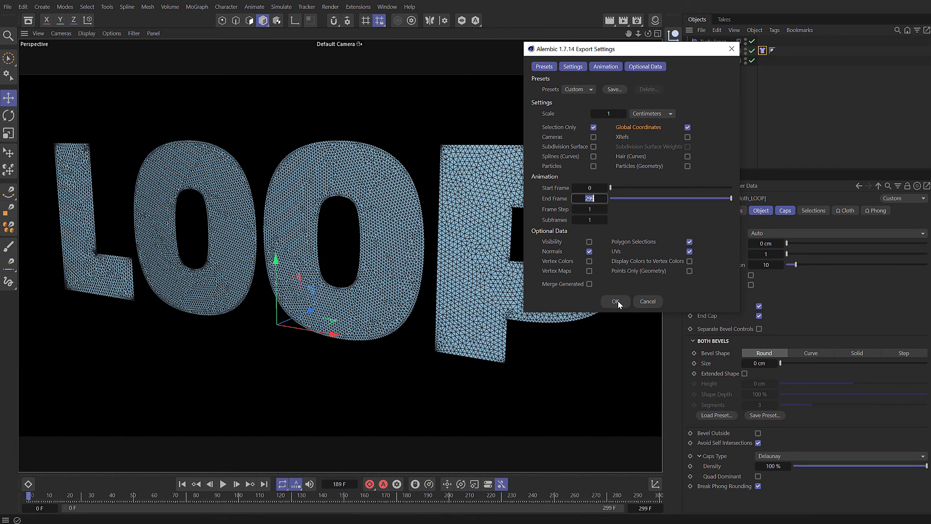
left_click(615, 302)
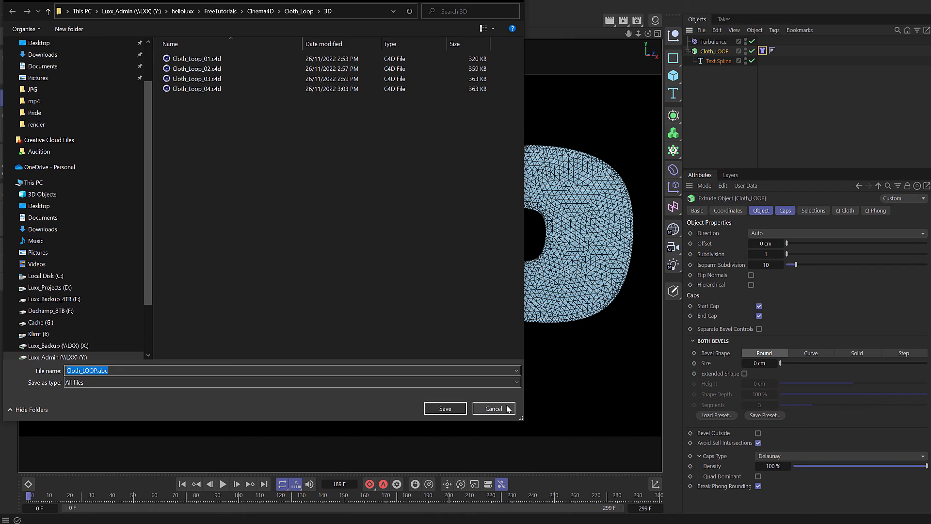
left_click(445, 409)
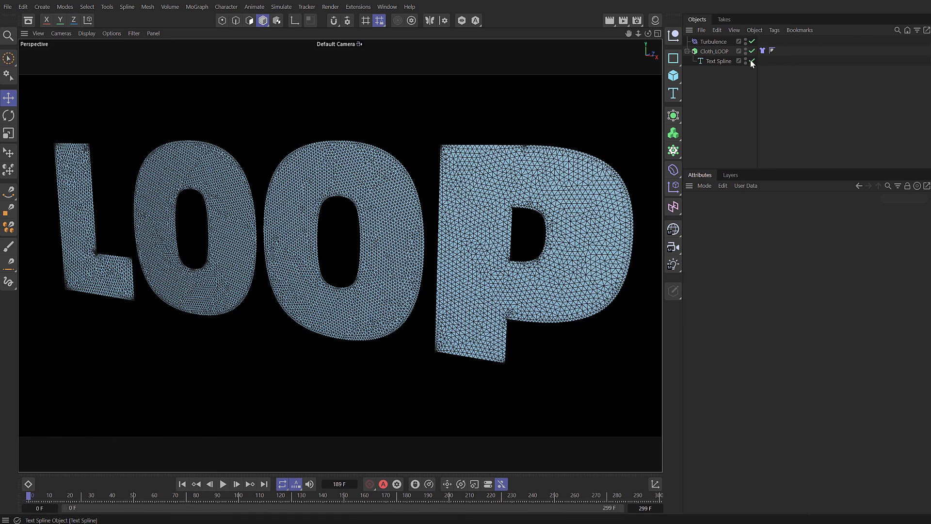
Step: Disable the original cloth setup and merge Cloth_LOOP.abc back in with animation enabled
left_click(702, 31)
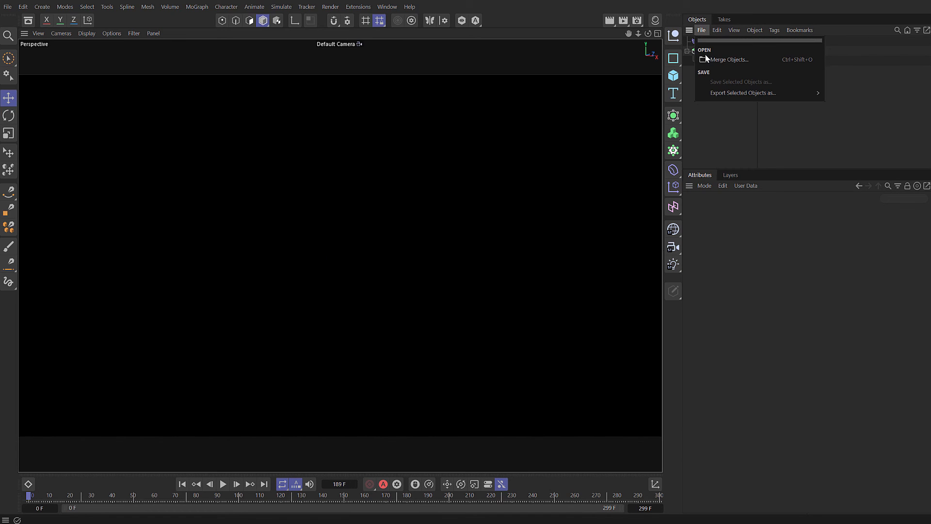
left_click(729, 59)
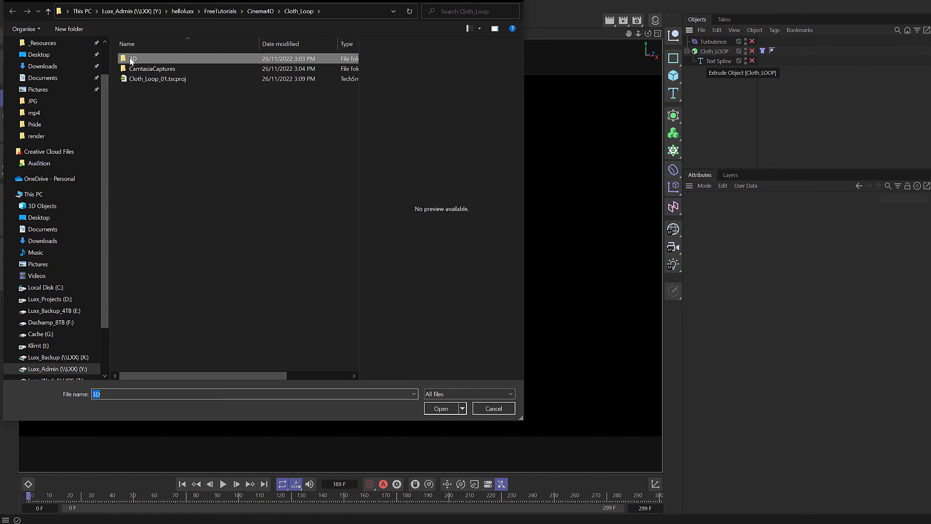
left_click(440, 408)
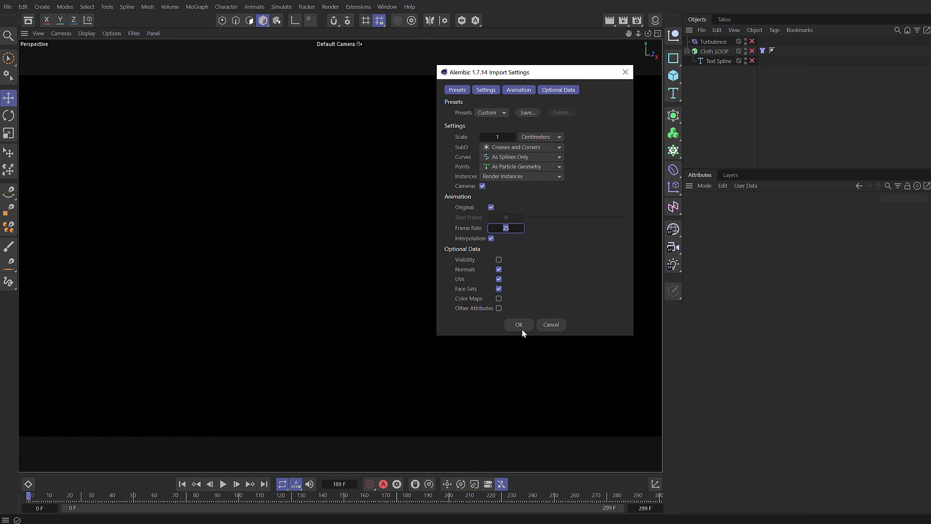
left_click(518, 325)
type("Cloth_LOOP_Start")
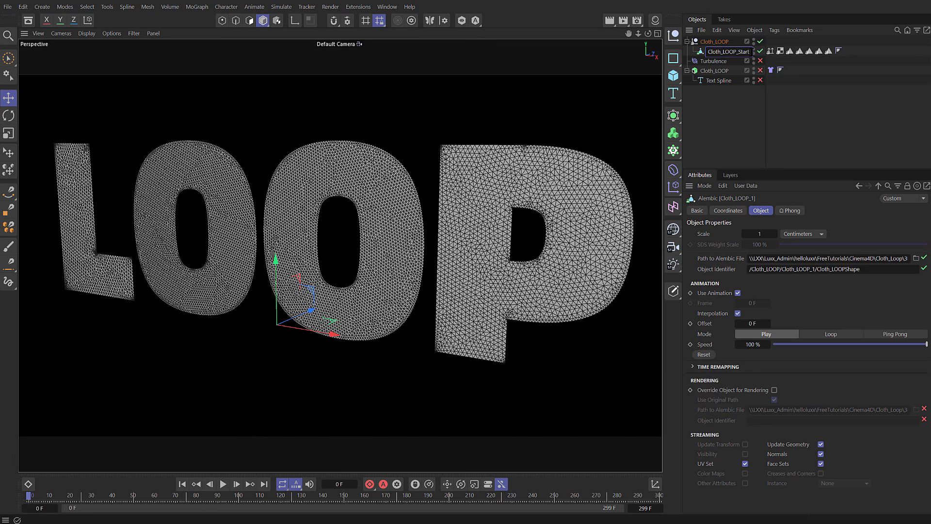
Step: Create Cloth_LOOP_Start and Cloth_LOOP_End copies, End offset 200 F, and check frame 100
left_click(727, 52)
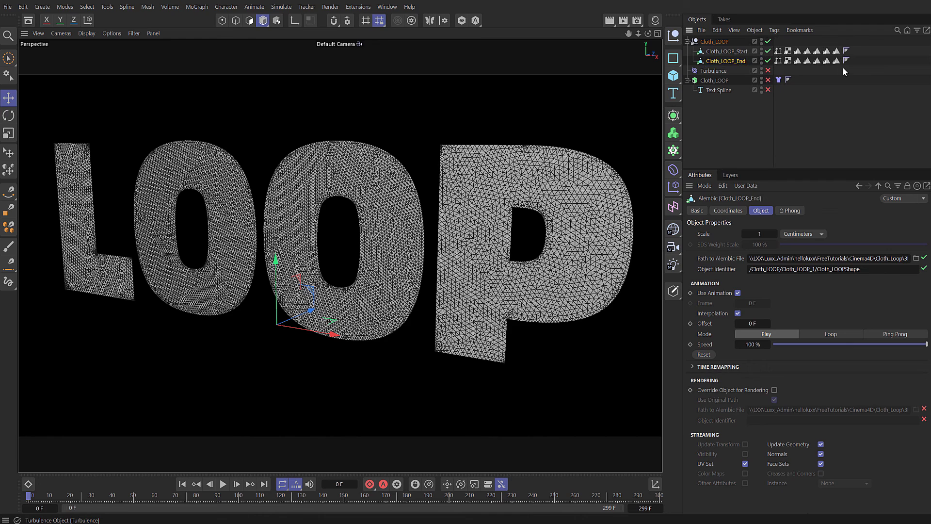
mouse_move(721, 281)
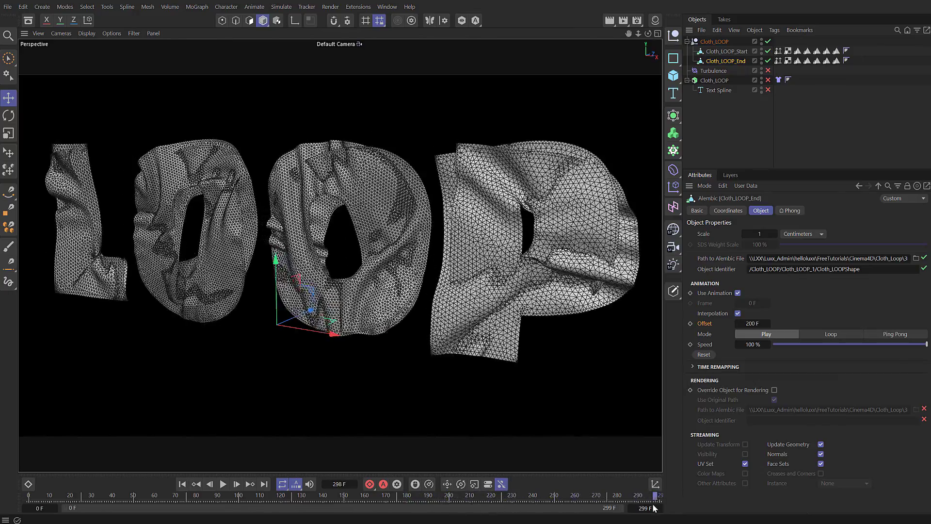
left_click(239, 495)
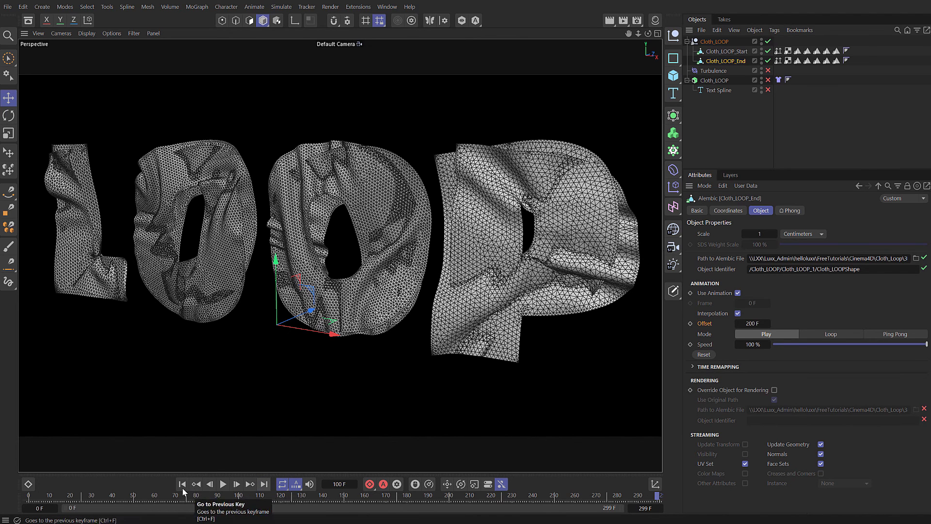
left_click(181, 483)
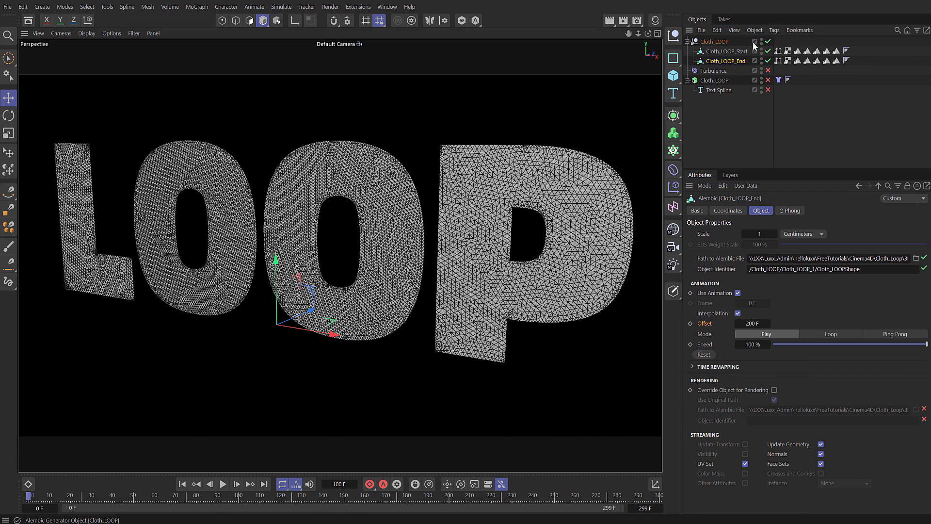
Step: Make an editable Cloth_LOOP polygon copy with its Alembic Morph tag and add a Pose Morph tag
left_click(726, 52)
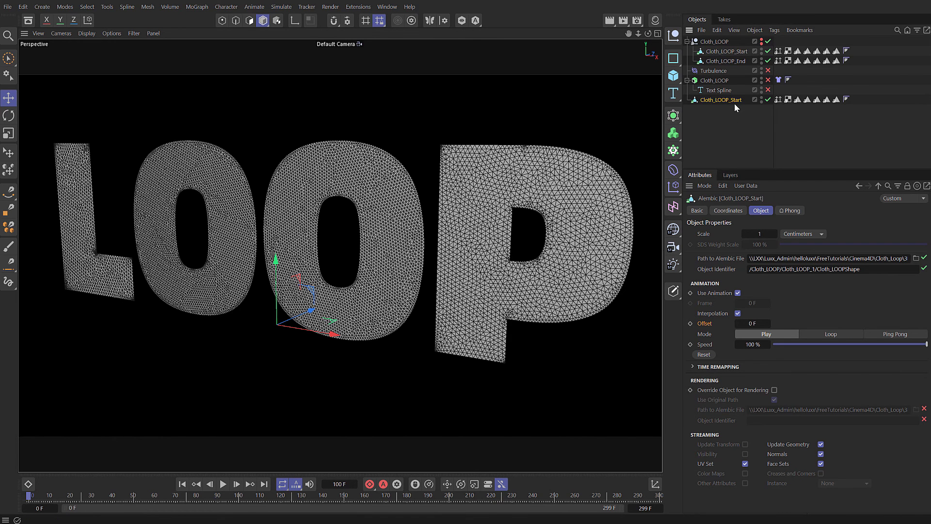
mouse_move(733, 102)
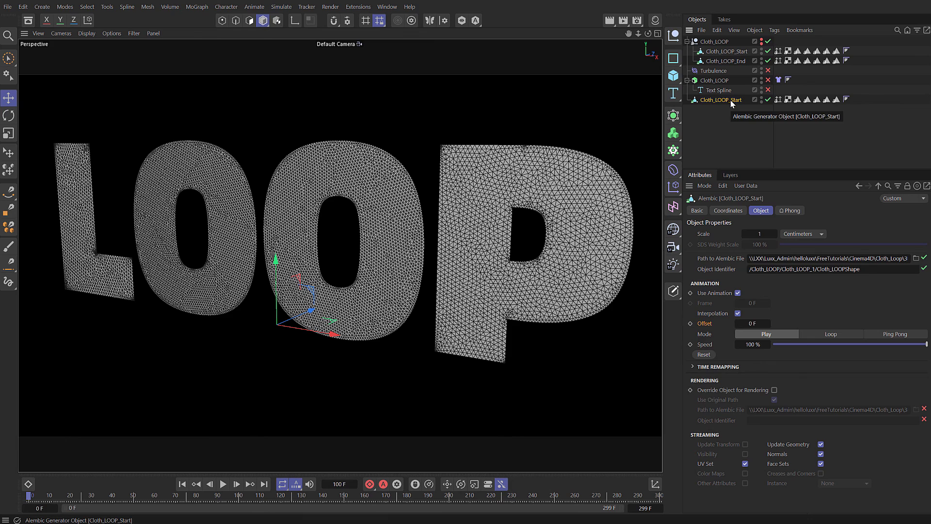
left_click(778, 99)
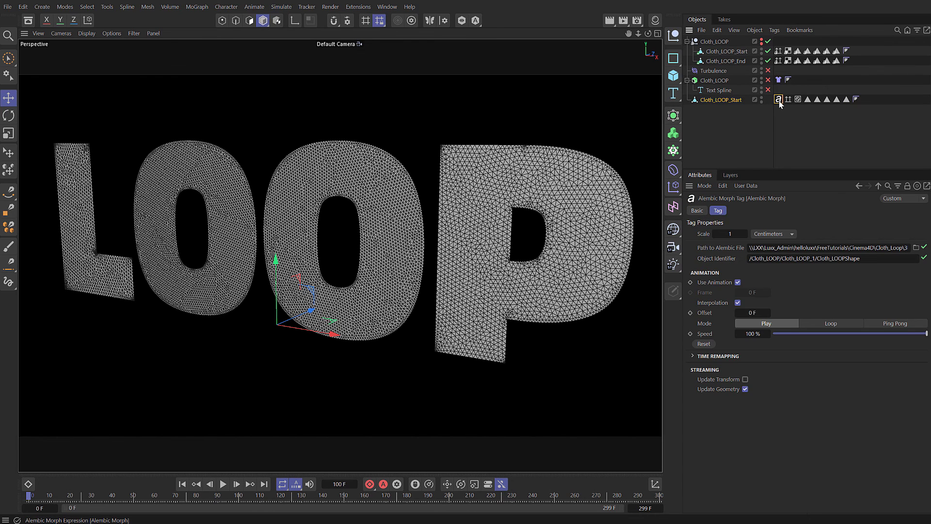
left_click(720, 99)
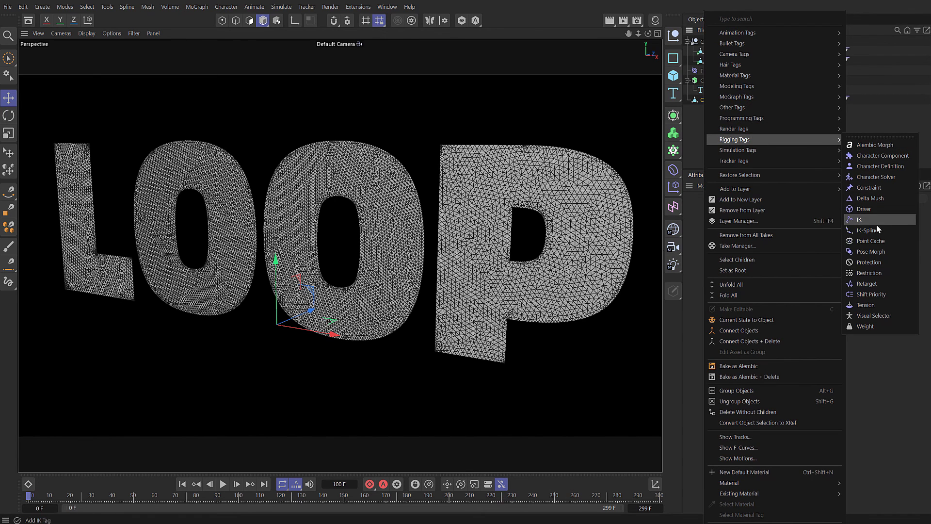
left_click(869, 251)
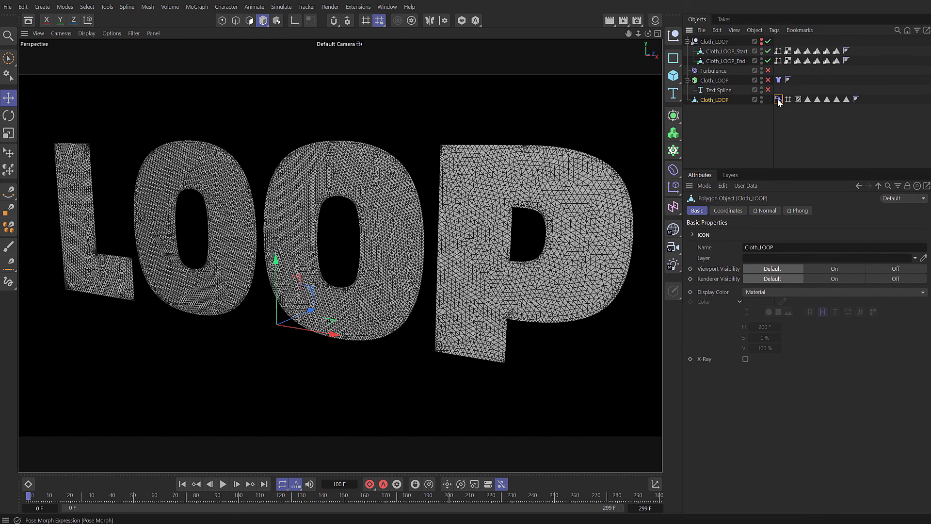
Step: Delete Pose.0 and add Cloth_LOOP_Start as an absolute morph target, checking the blend
left_click(778, 99)
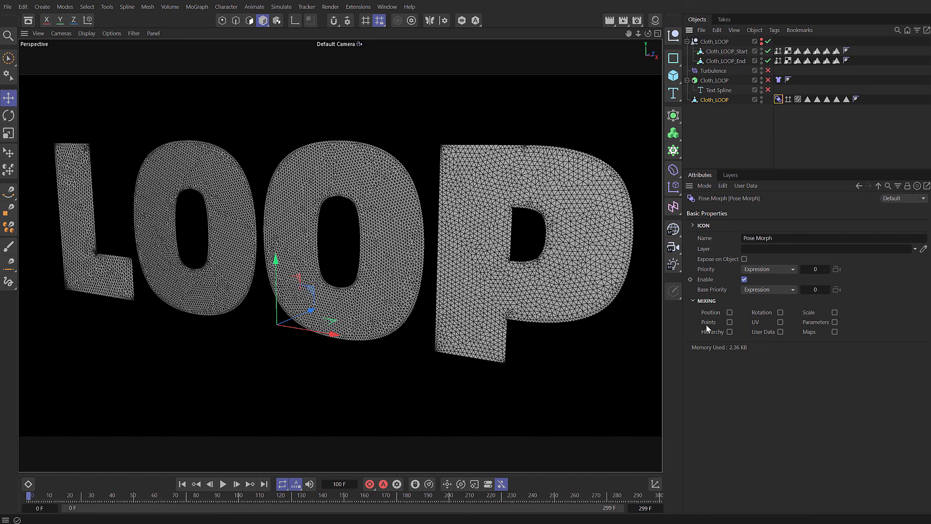
left_click(718, 211)
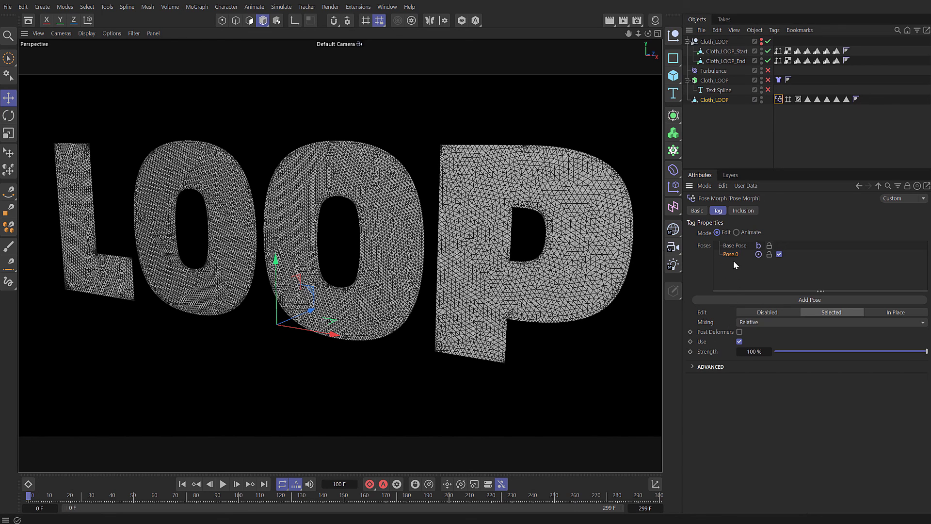
left_click(736, 245)
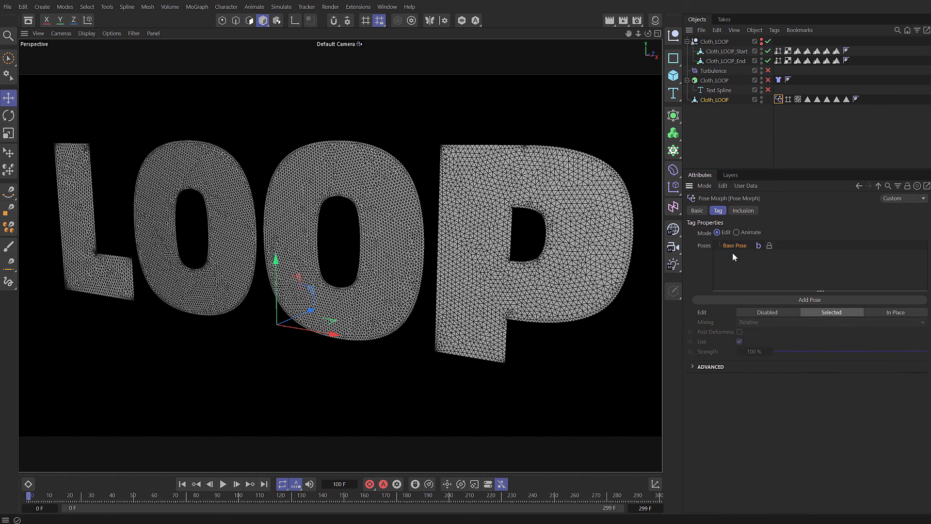
left_click(718, 89)
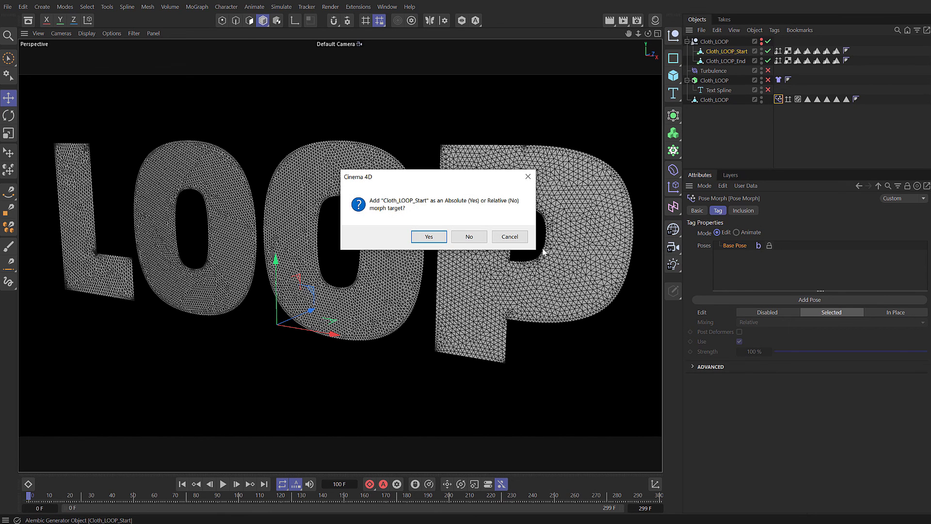
left_click(428, 237)
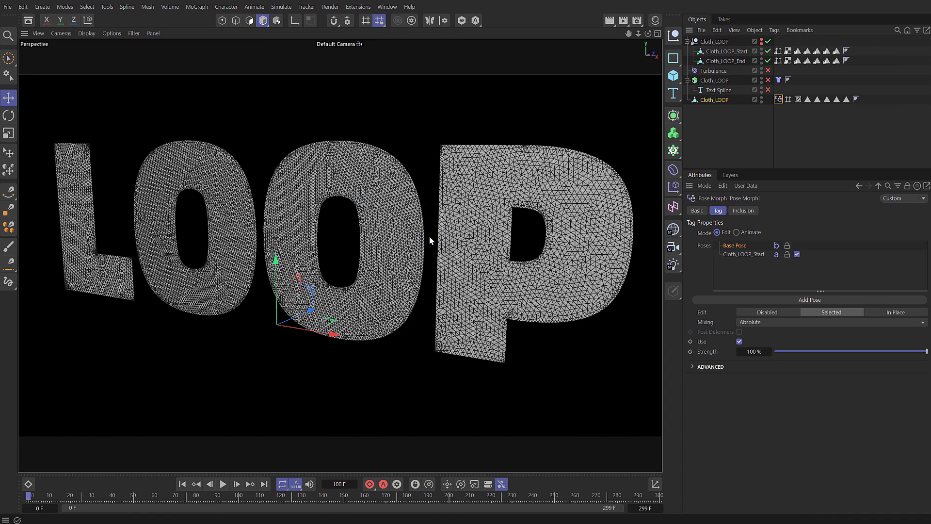
left_click(696, 366)
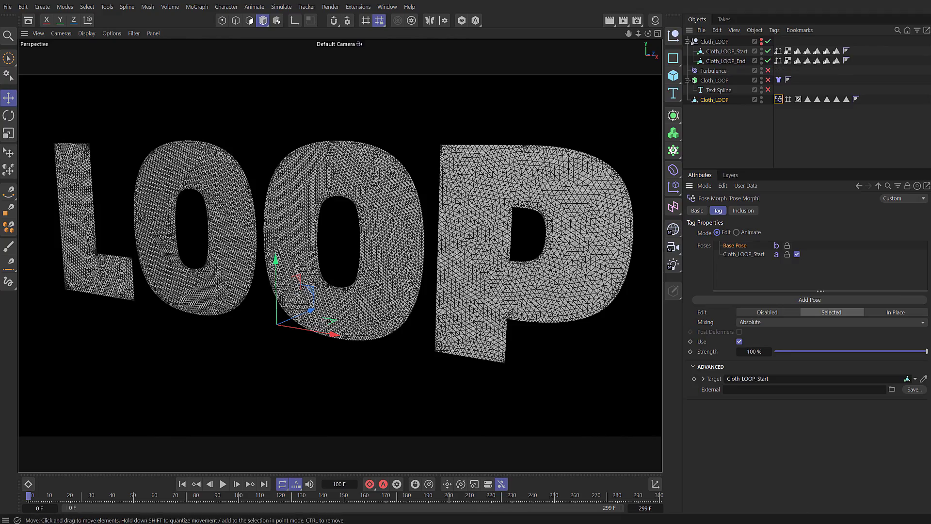
left_click(321, 495)
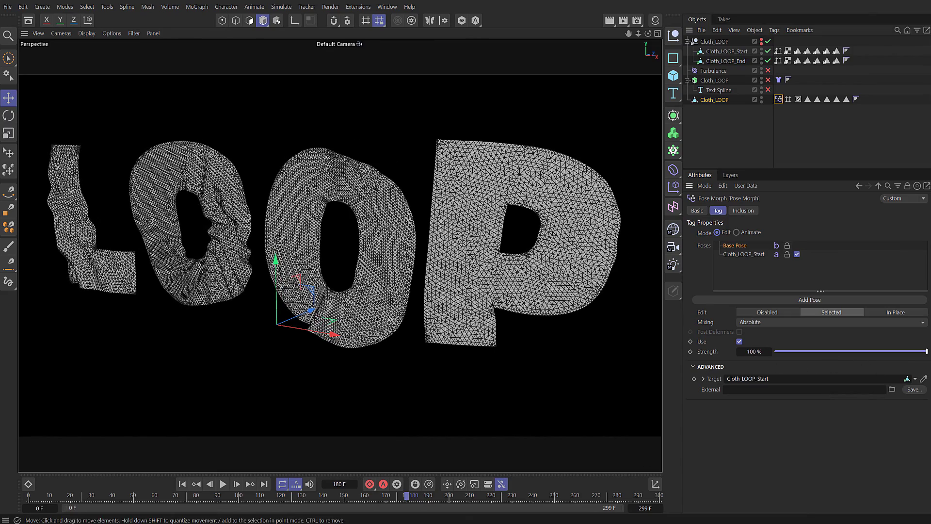
Step: Add Cloth_LOOP_End as a second absolute morph target and return to the first frame
left_click(181, 483)
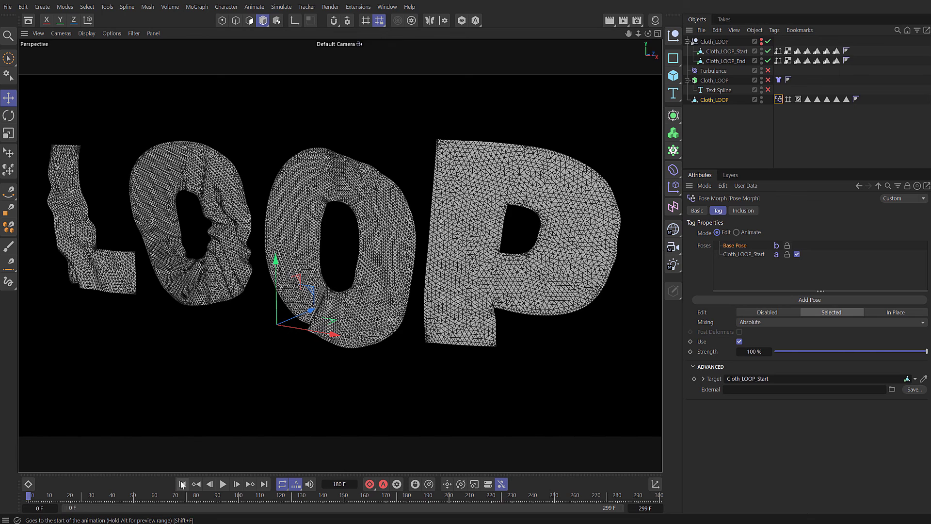
mouse_move(723, 122)
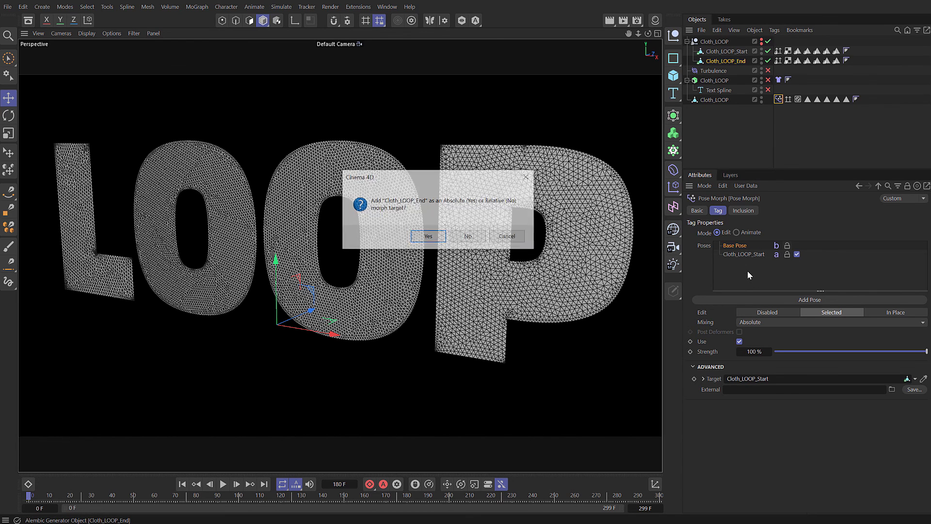
left_click(428, 236)
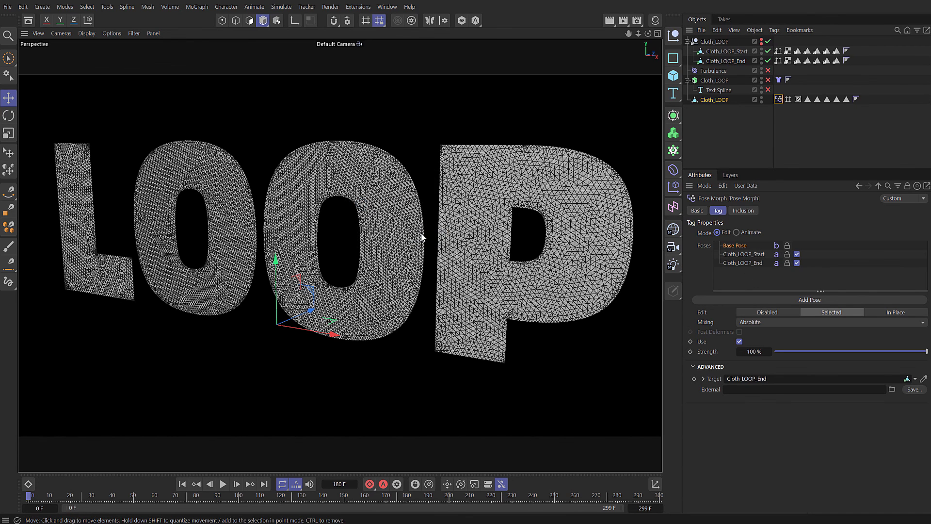
left_click(472, 495)
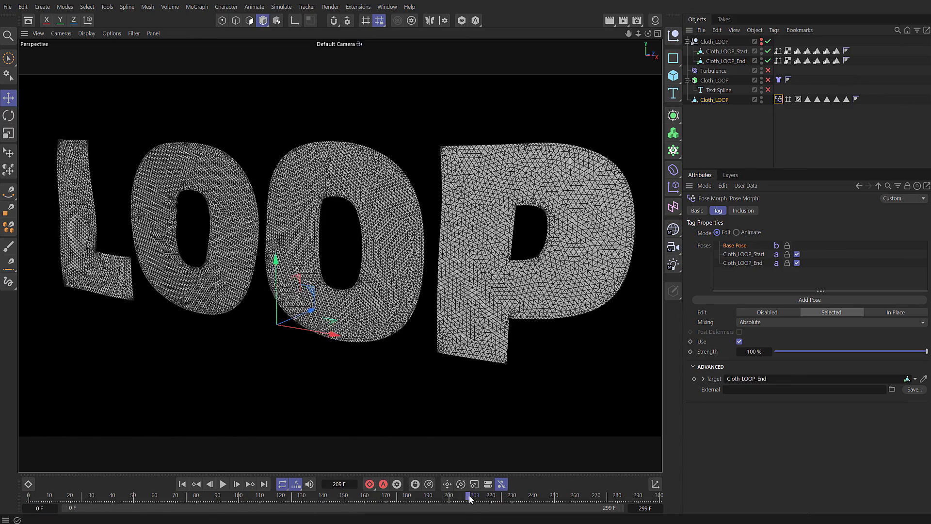
left_click(182, 483)
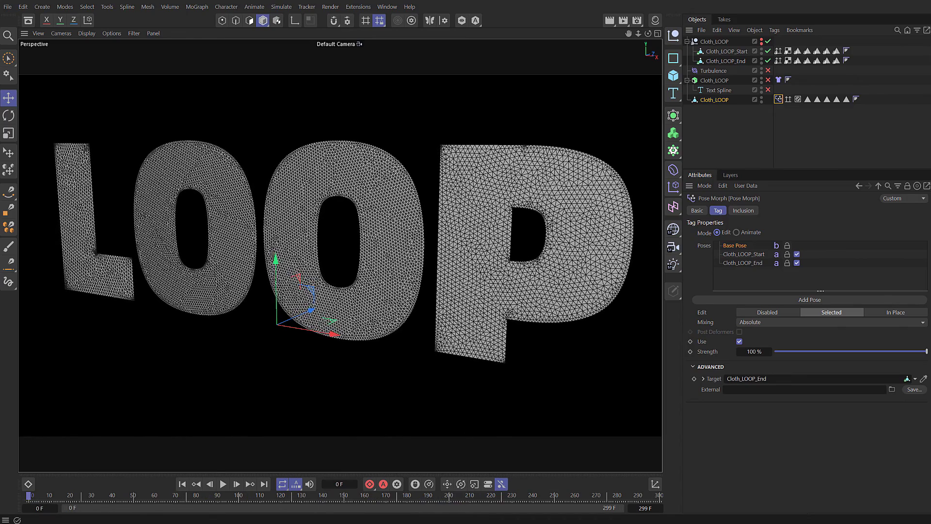
mouse_move(719, 275)
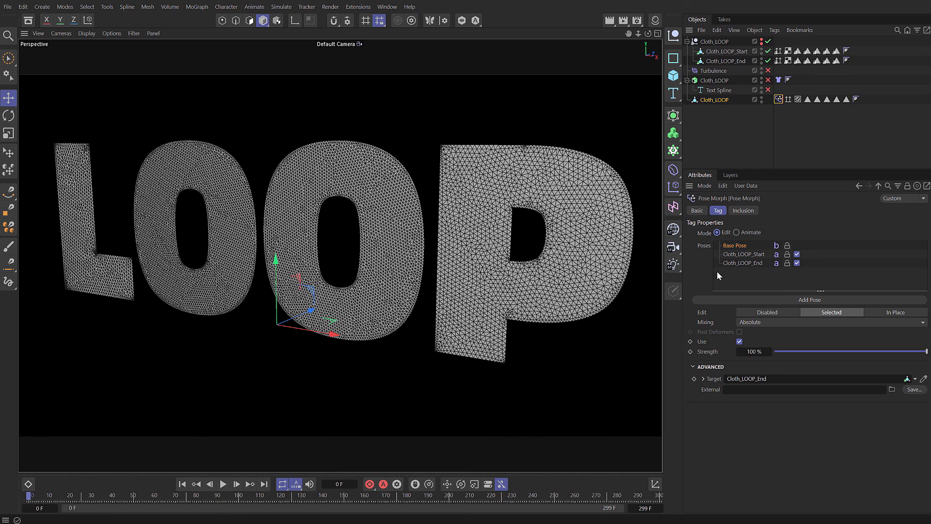
left_click(708, 366)
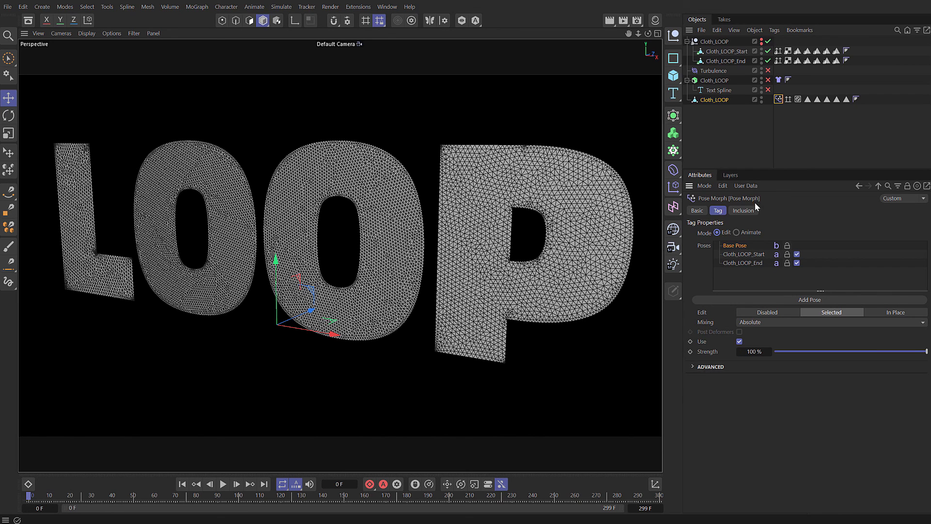
Step: In Animate mode, key Cloth_LOOP_End at 0% on frame 99 and 100% on frame 299
left_click(736, 232)
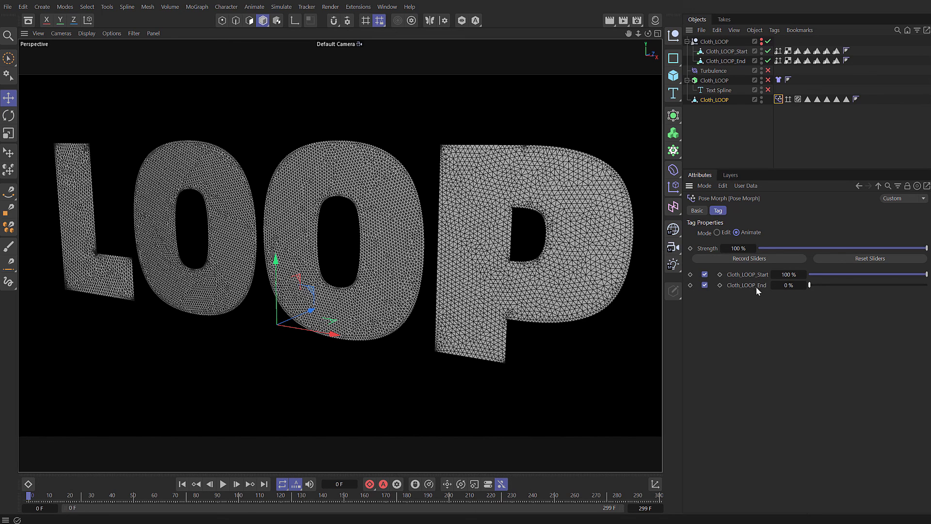
mouse_move(450, 498)
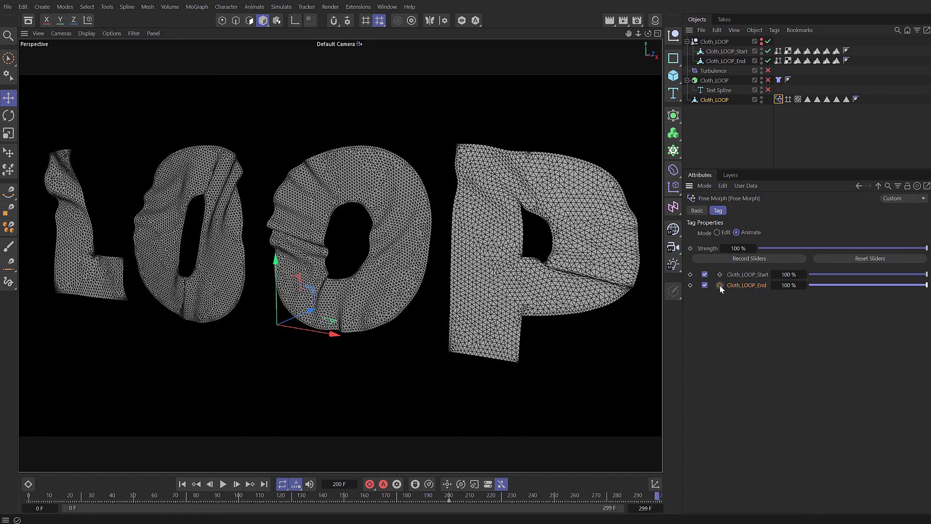
left_click(745, 285)
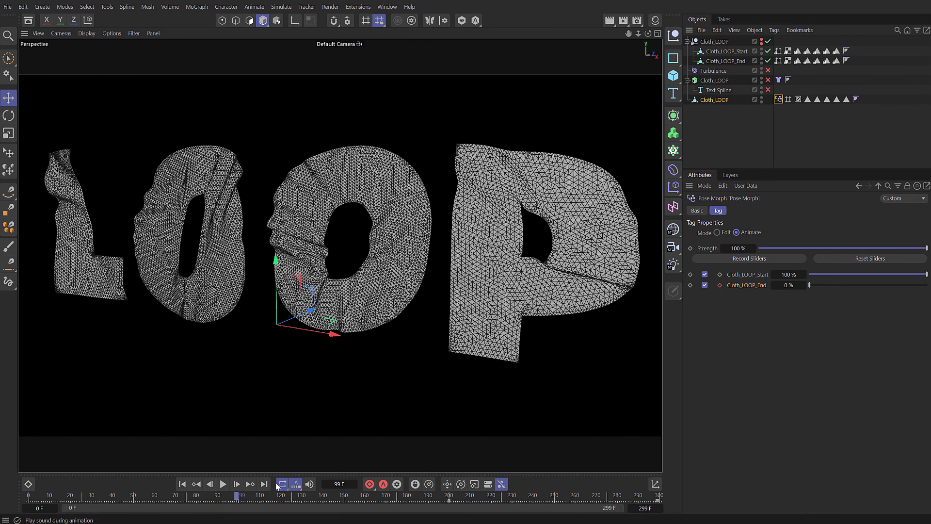
left_click(262, 484)
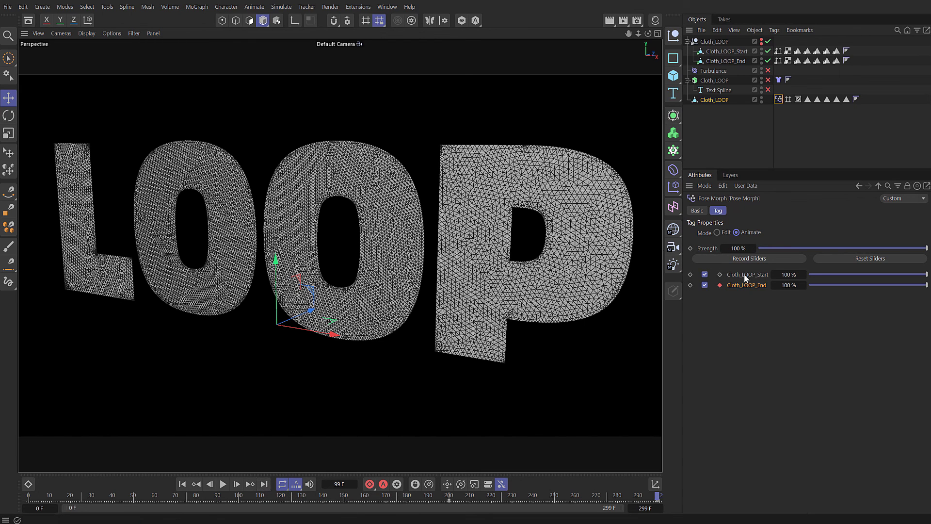
left_click(779, 99)
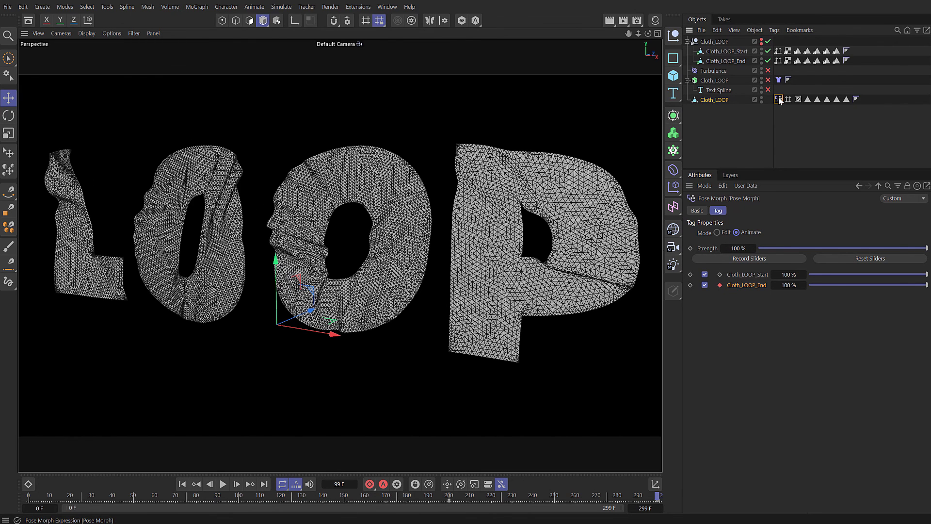
Step: Set the tag's priority to Generators 499, start the preview at frame 100 and play the loop
left_click(696, 210)
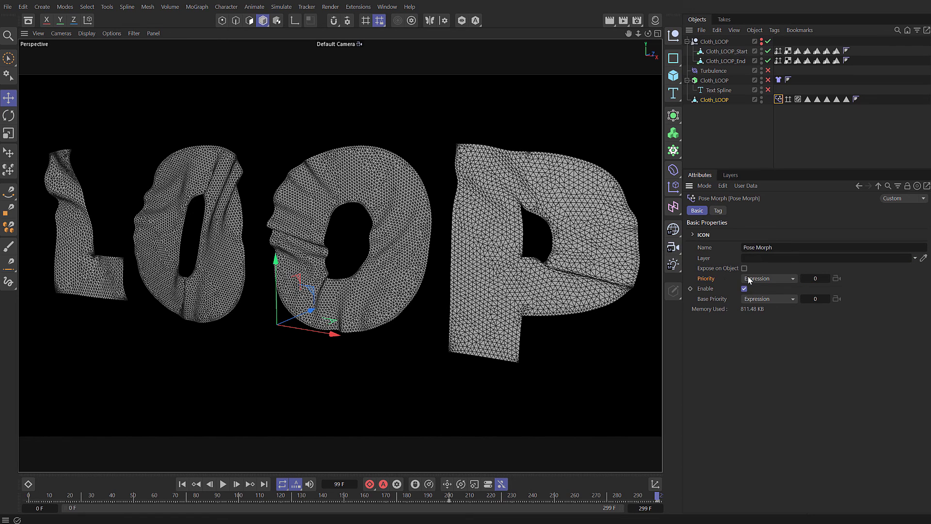
left_click(768, 278)
type("499")
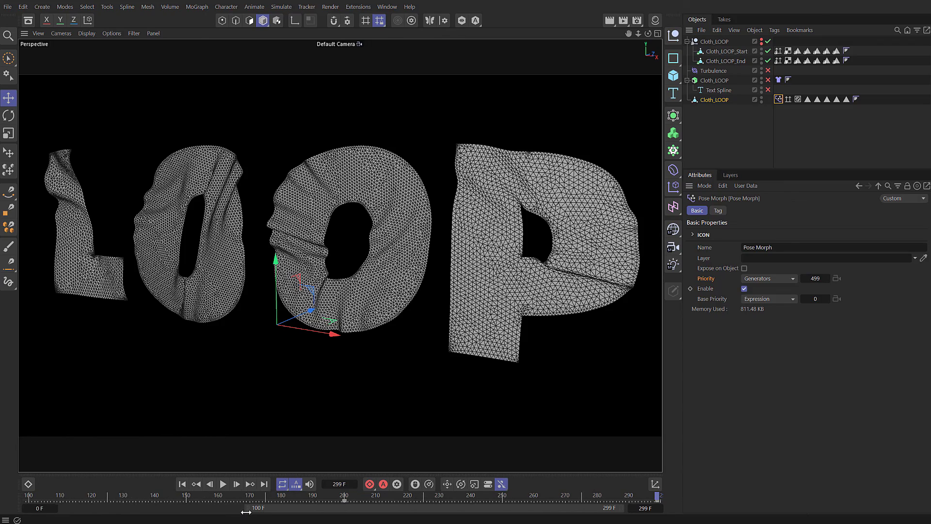
left_click(223, 484)
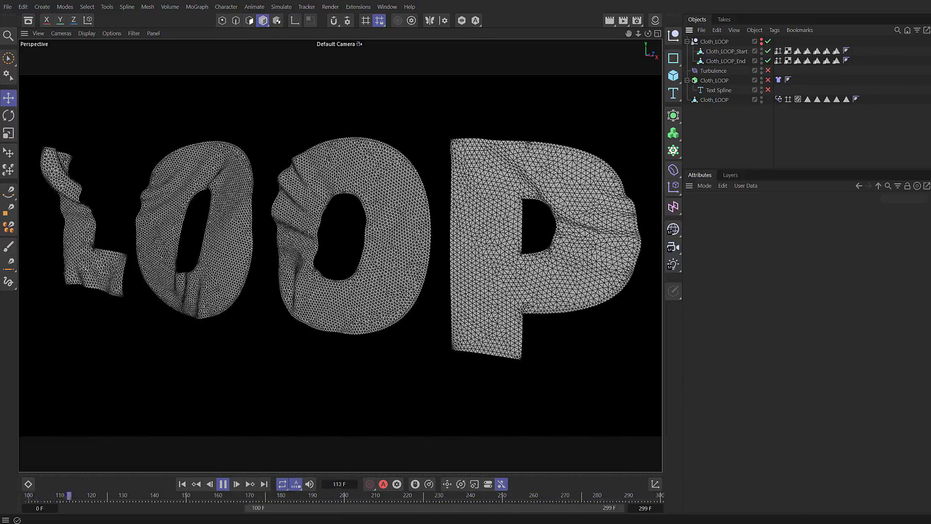
left_click(223, 484)
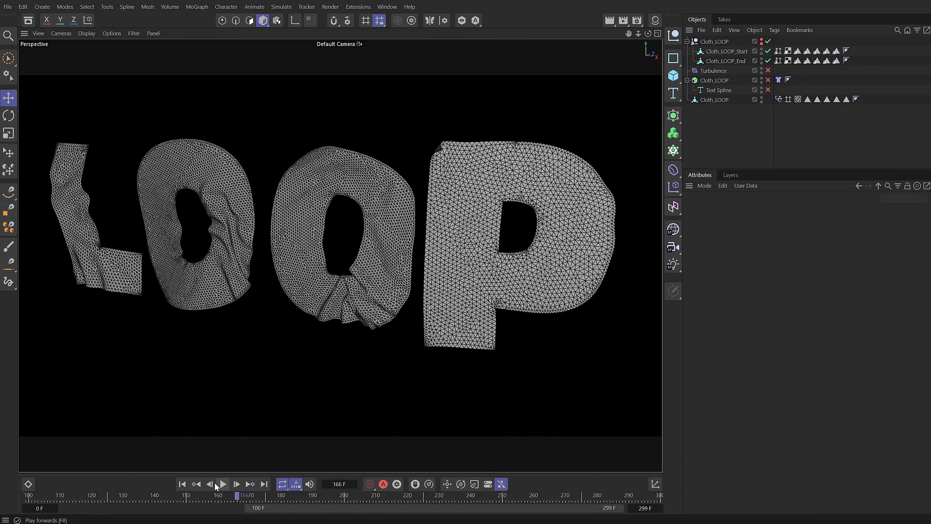